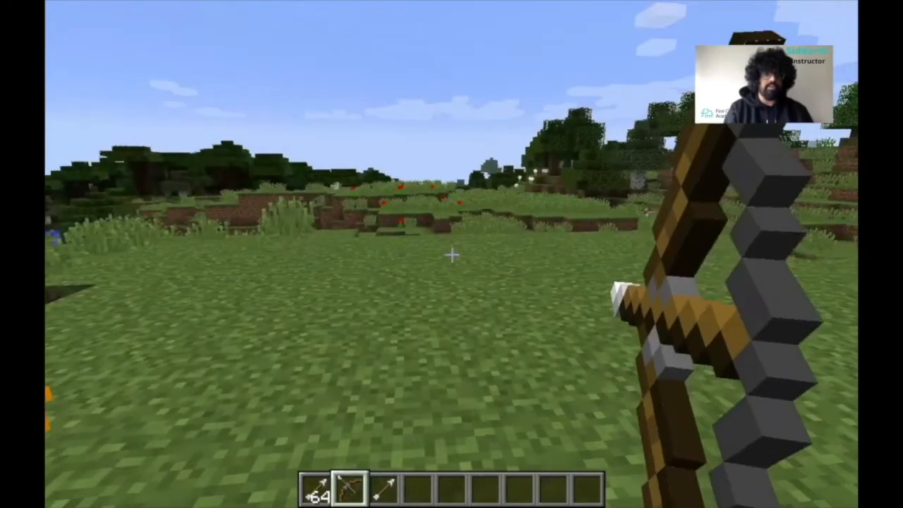
# - Browse the Save As dialog to Desktop > spigotmc > scriptcraft > plugins
pyautogui.click(451, 253)
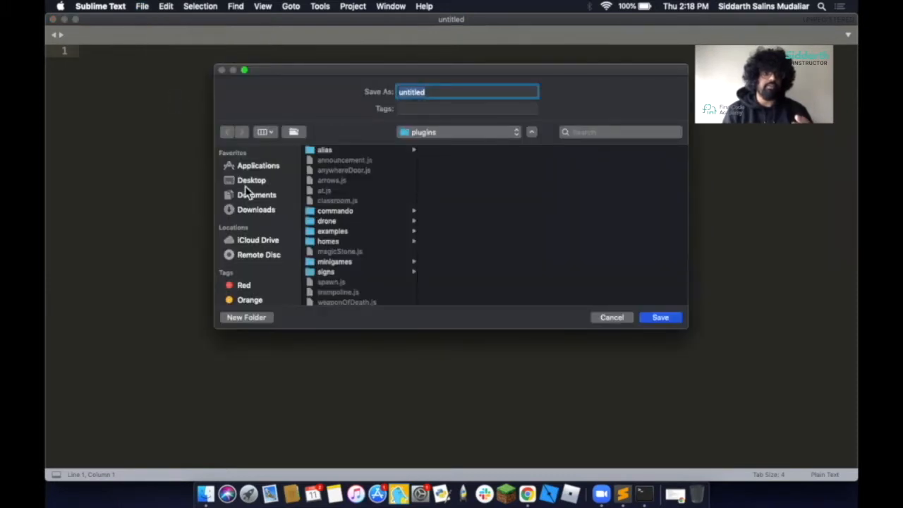
pyautogui.click(252, 180)
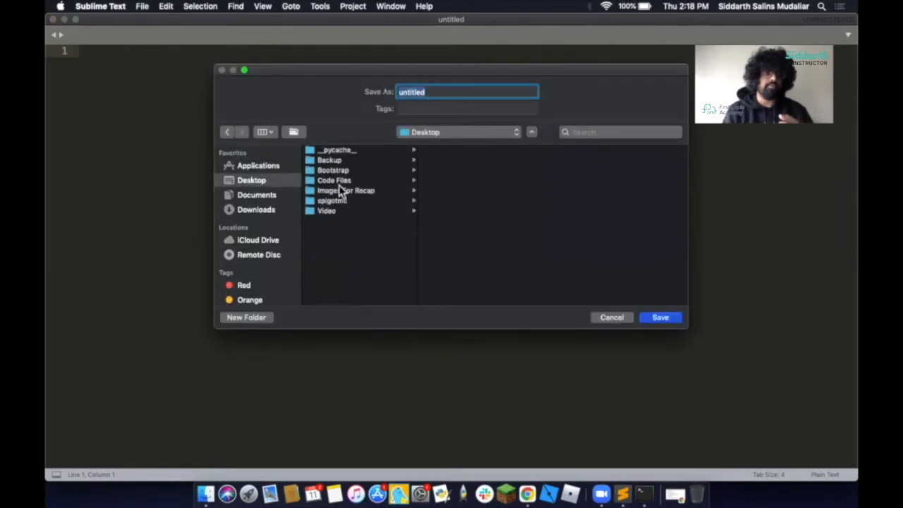
pyautogui.click(332, 200)
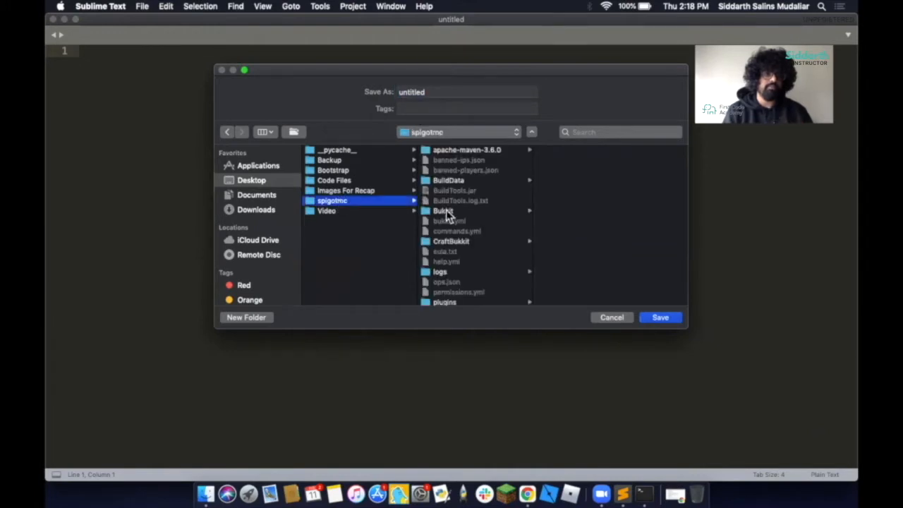
pyautogui.scroll(-3)
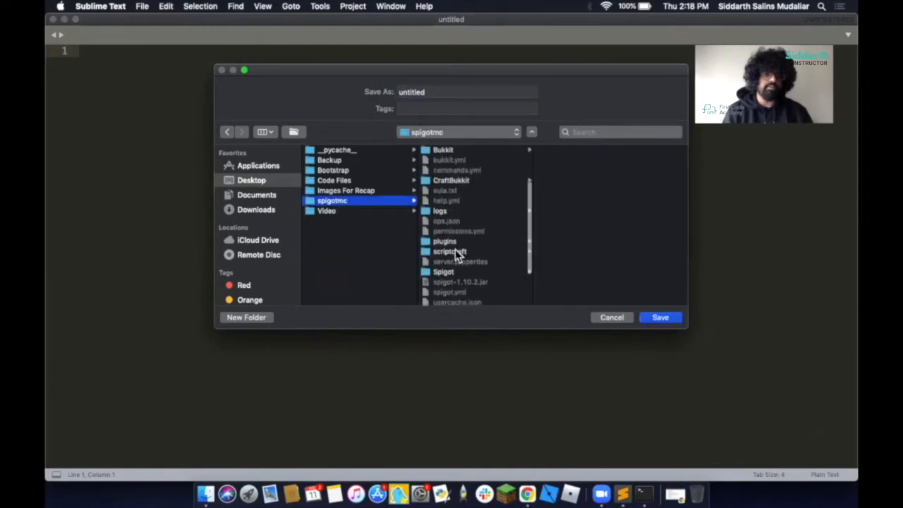
pyautogui.click(449, 251)
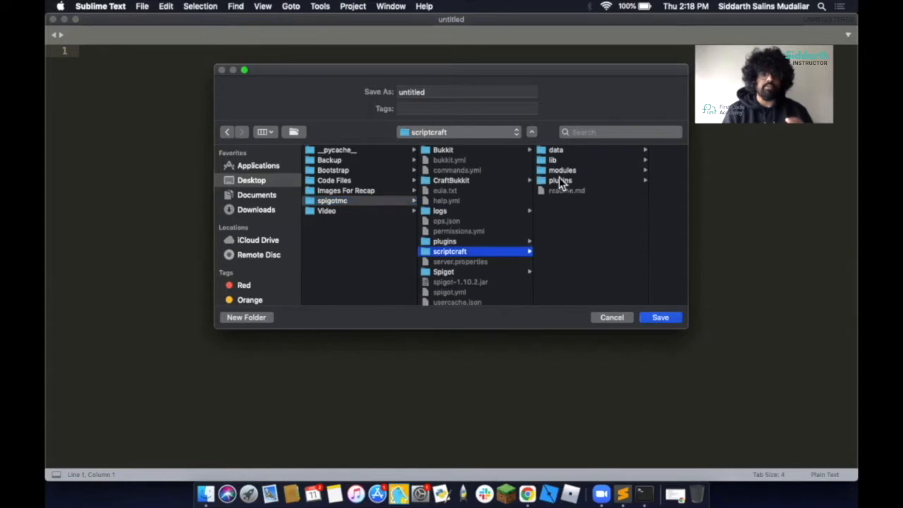
pyautogui.click(560, 180)
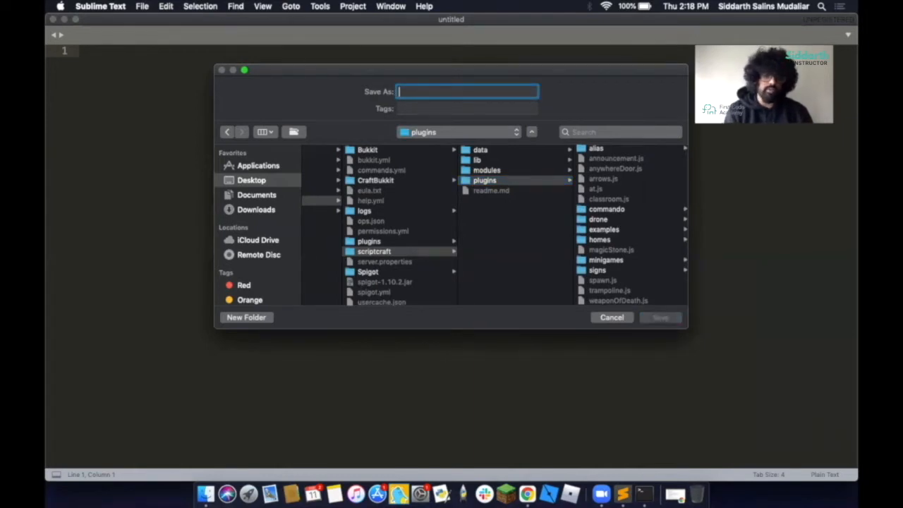
# - Enter lightningArrow.js as the file name
pyautogui.write('light')
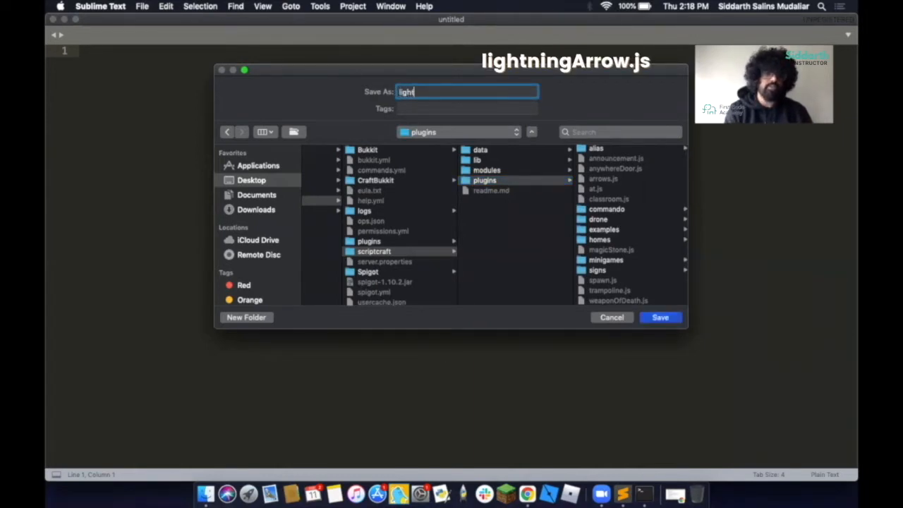
pyautogui.write('ningA')
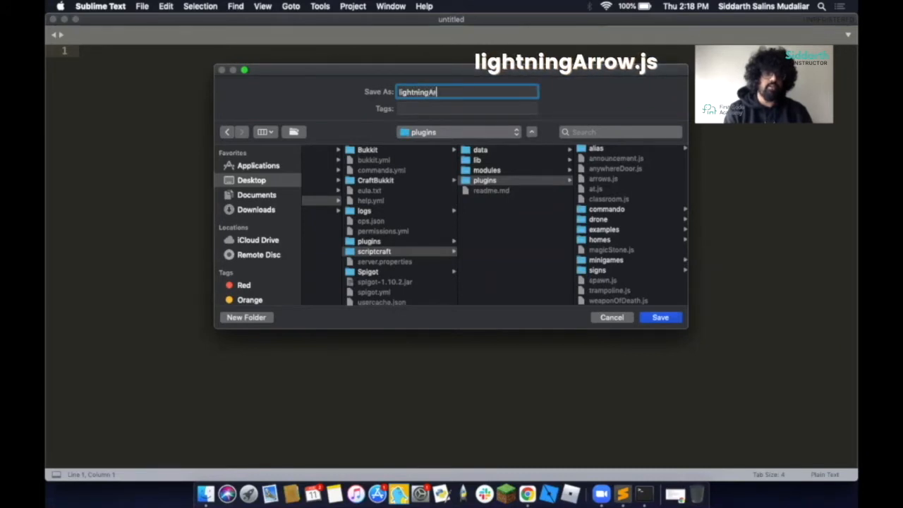
pyautogui.write('row.js')
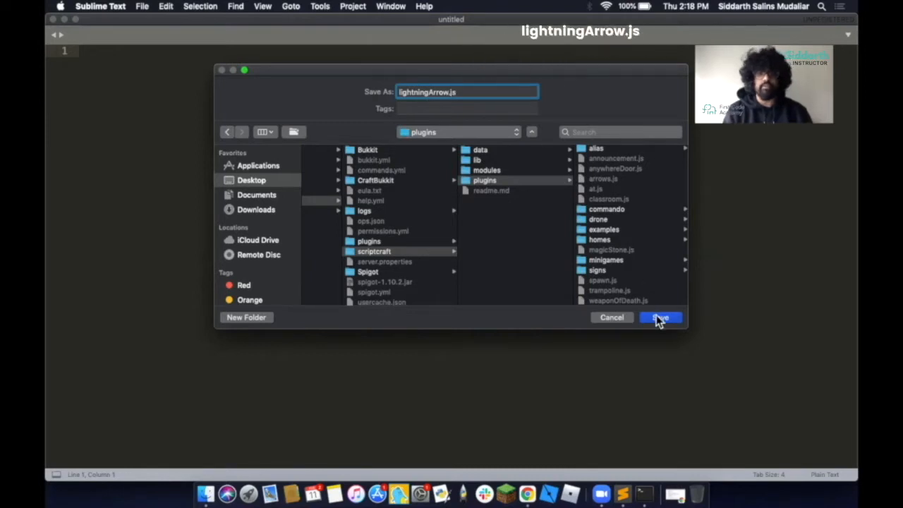
# - Save lightningArrow.js and confirm in Finder it sits in spigotmc/scriptcraft/plugins
pyautogui.click(660, 317)
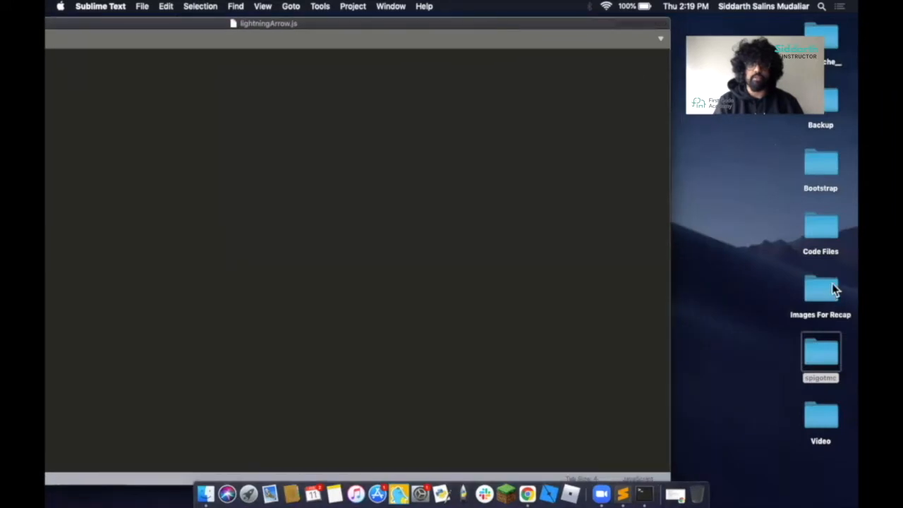
pyautogui.click(820, 352)
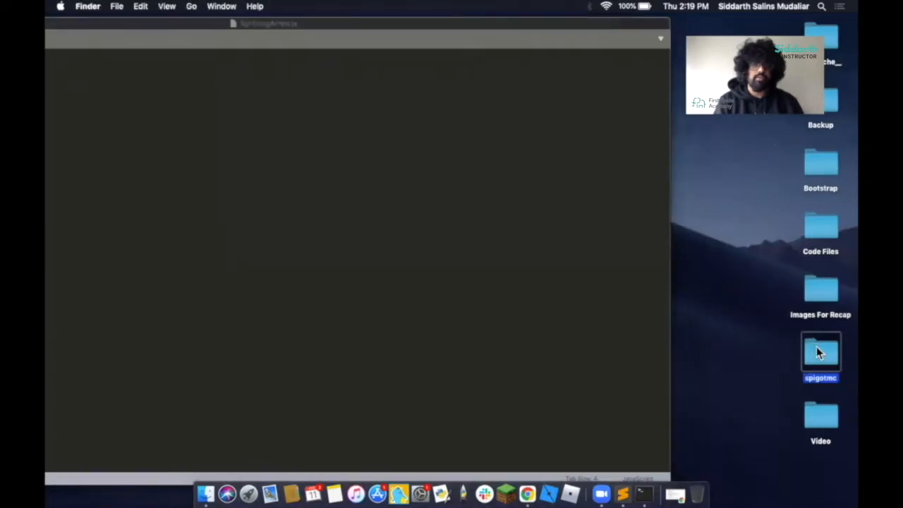
pyautogui.doubleClick(820, 352)
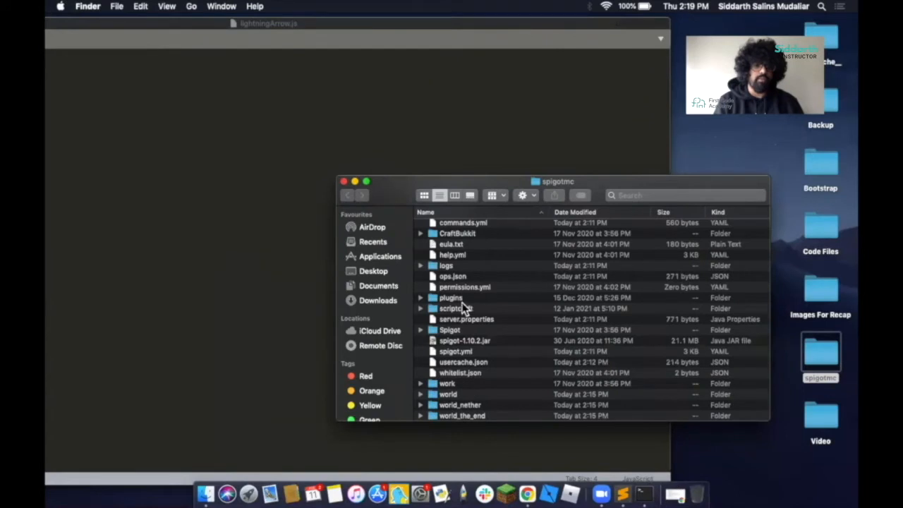
pyautogui.doubleClick(451, 308)
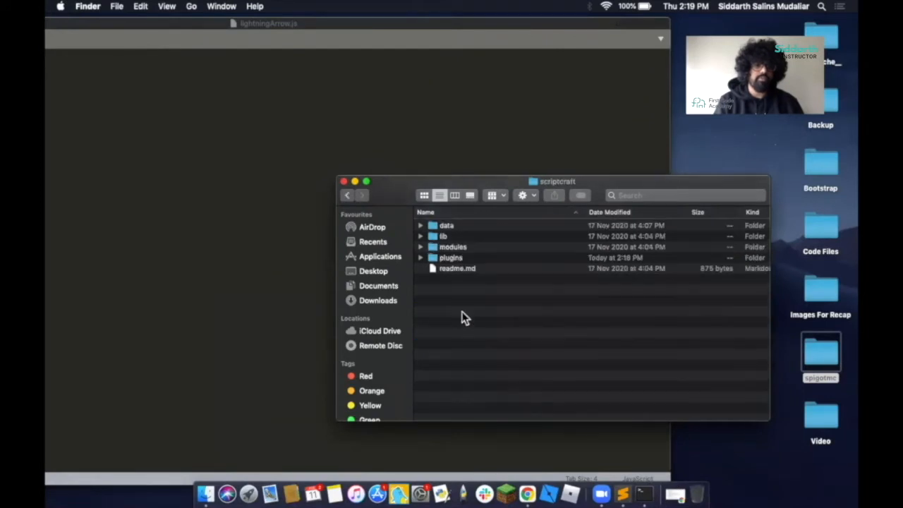
pyautogui.doubleClick(450, 258)
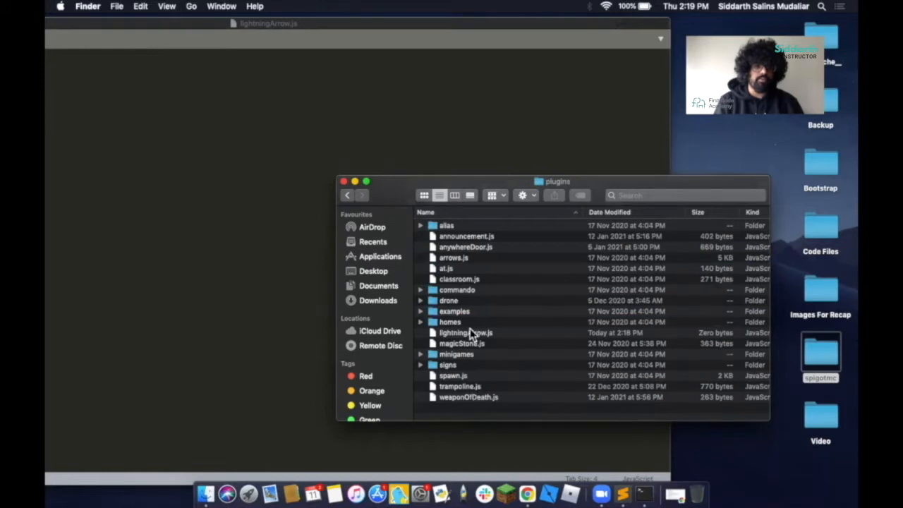
pyautogui.click(466, 332)
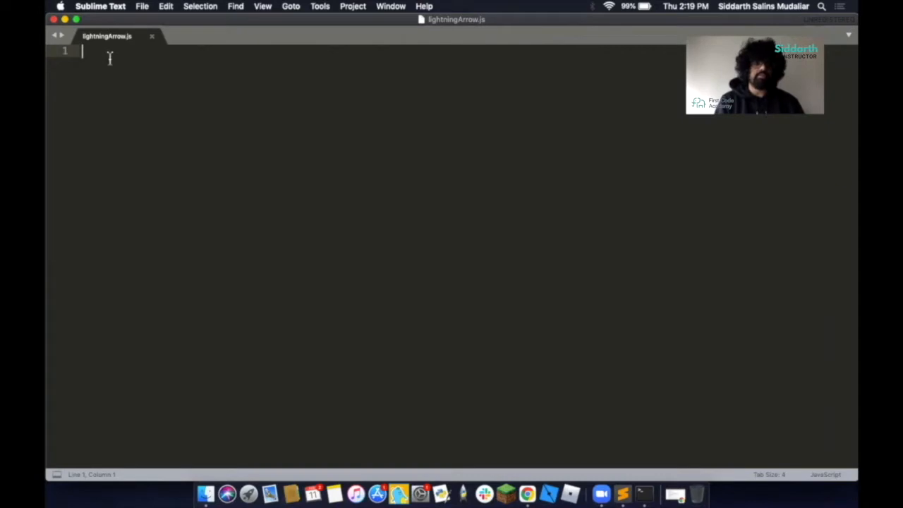
# - Write exports.lightningArrow = function(){ } enclosing an empty strike(event){ } function
pyautogui.write('ex')
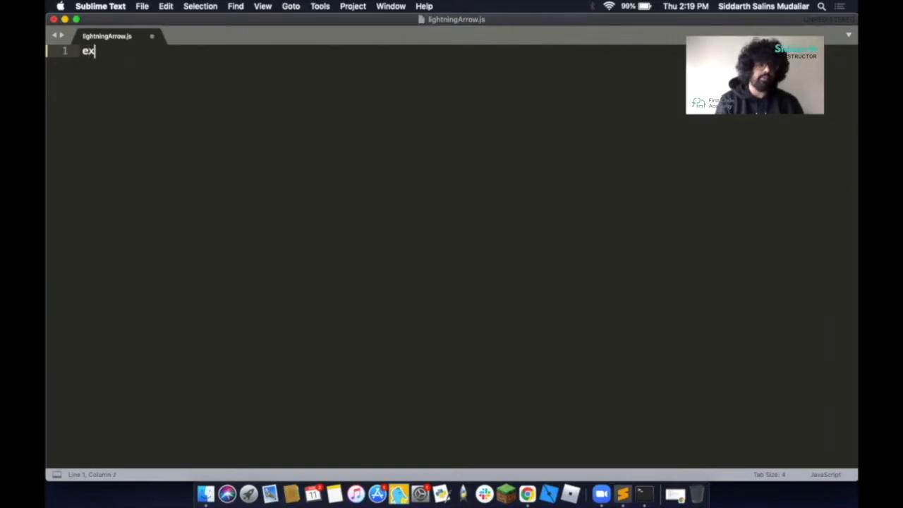
pyautogui.write('ports.')
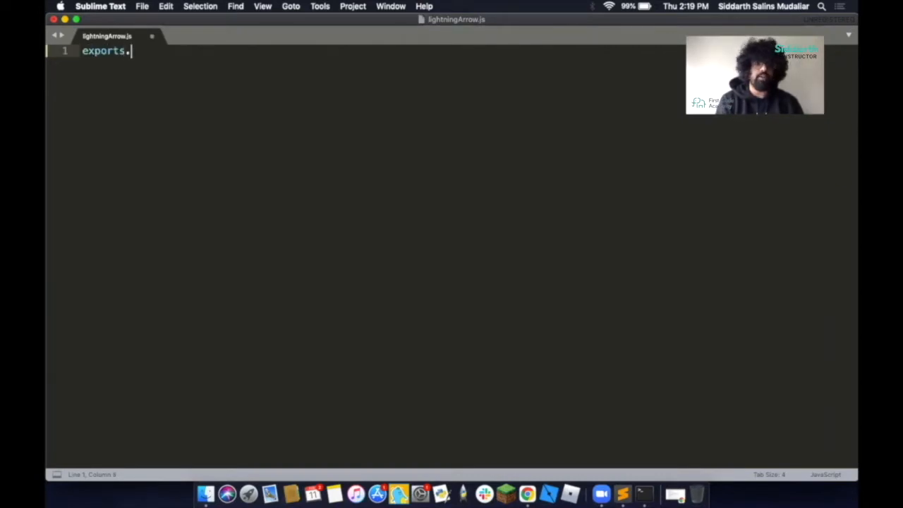
pyautogui.write('lig')
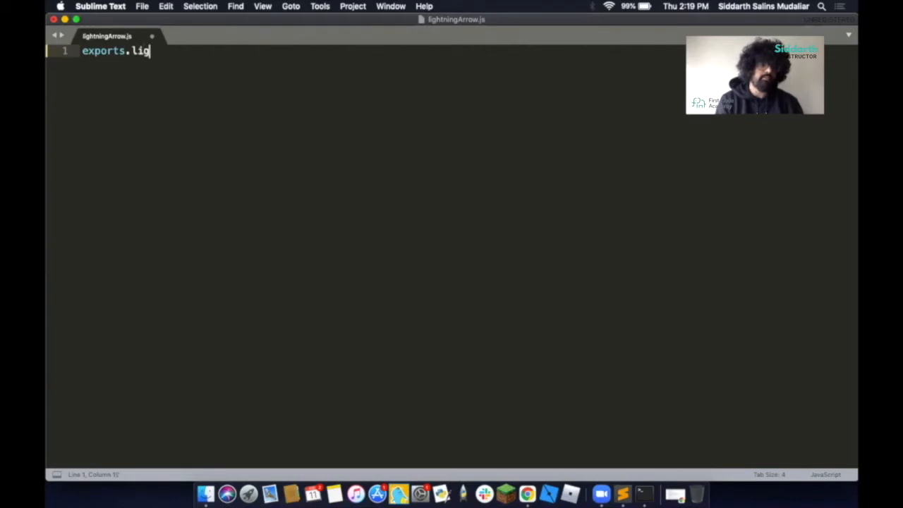
pyautogui.write('htnin')
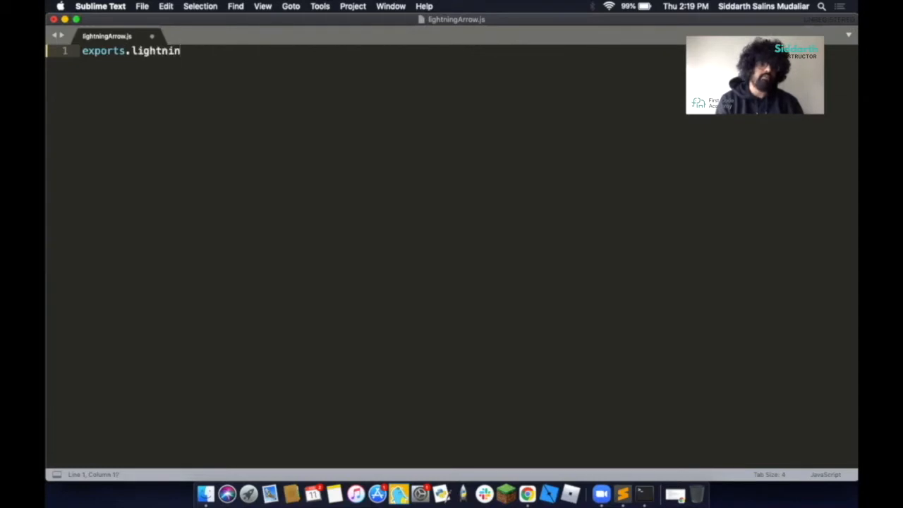
pyautogui.write('gArrow = function(){')
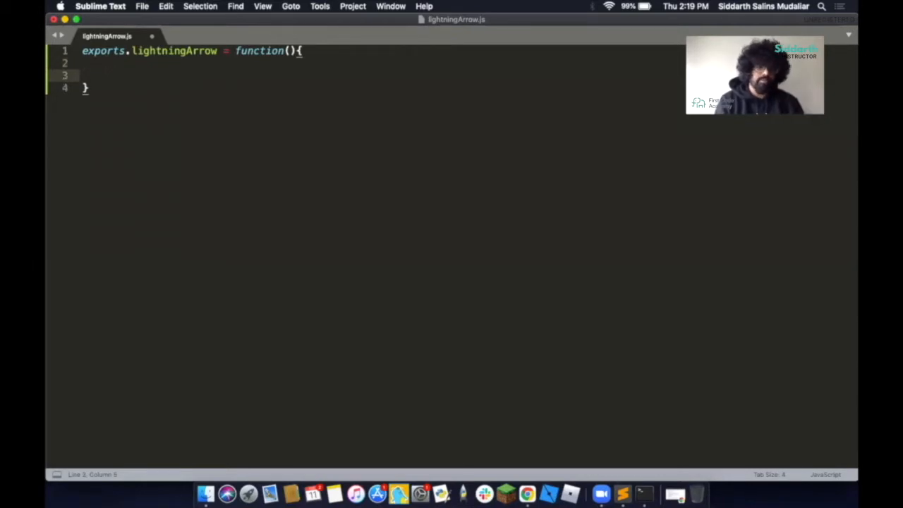
pyautogui.write('function s')
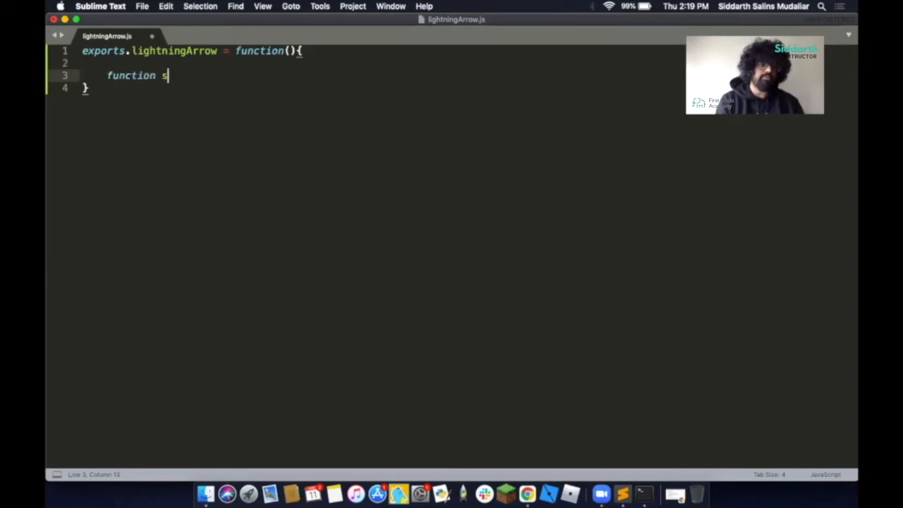
pyautogui.write('trike()')
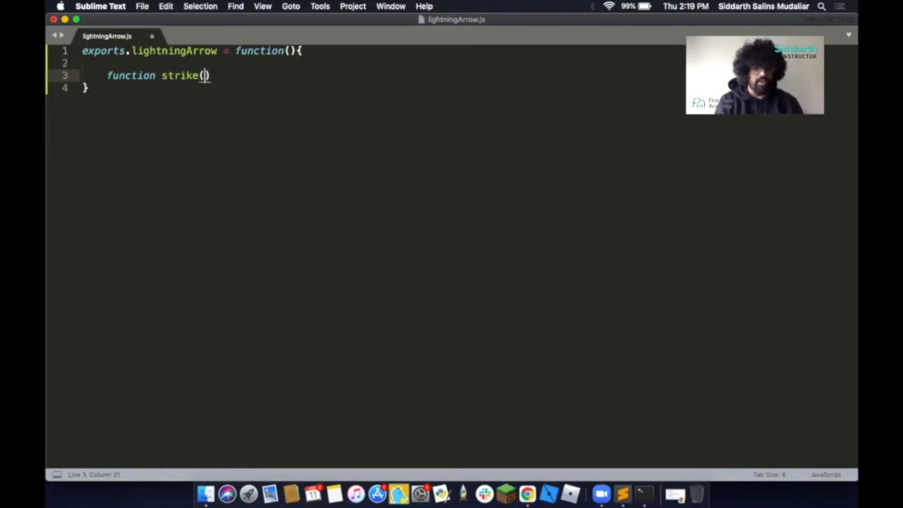
pyautogui.write('event')
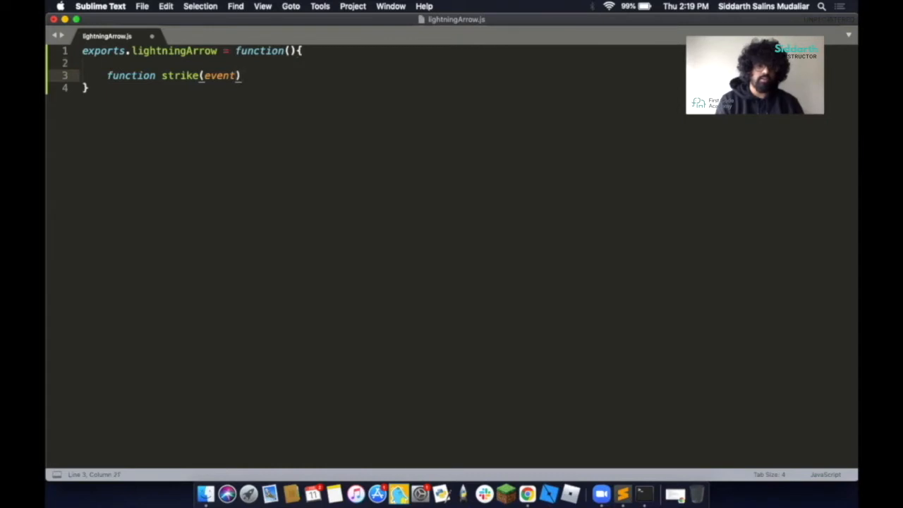
pyautogui.write('{')
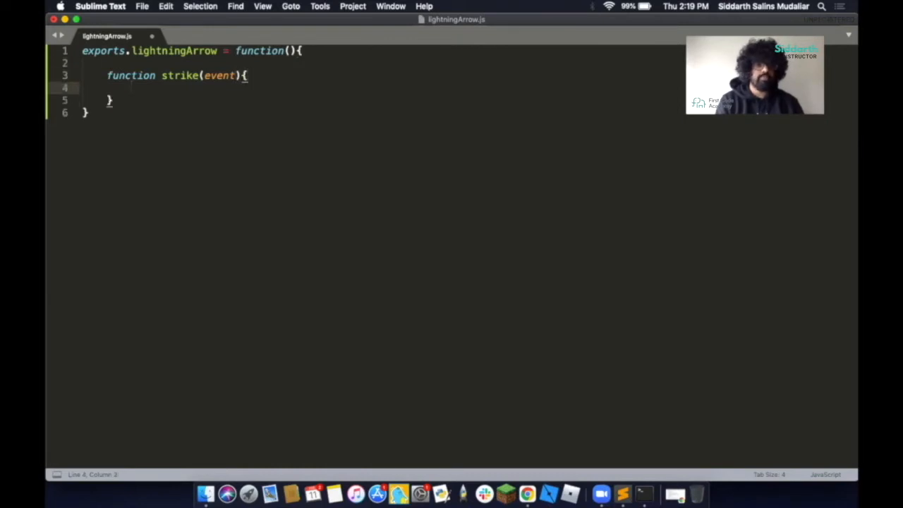
# - Add var projectile = event.getEntity(); on a new line inside strike
pyautogui.press('enter')
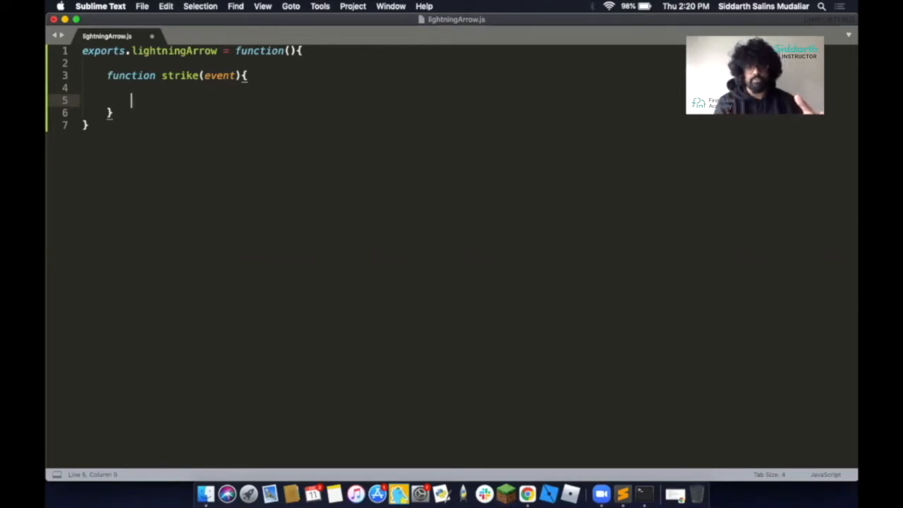
pyautogui.write('var')
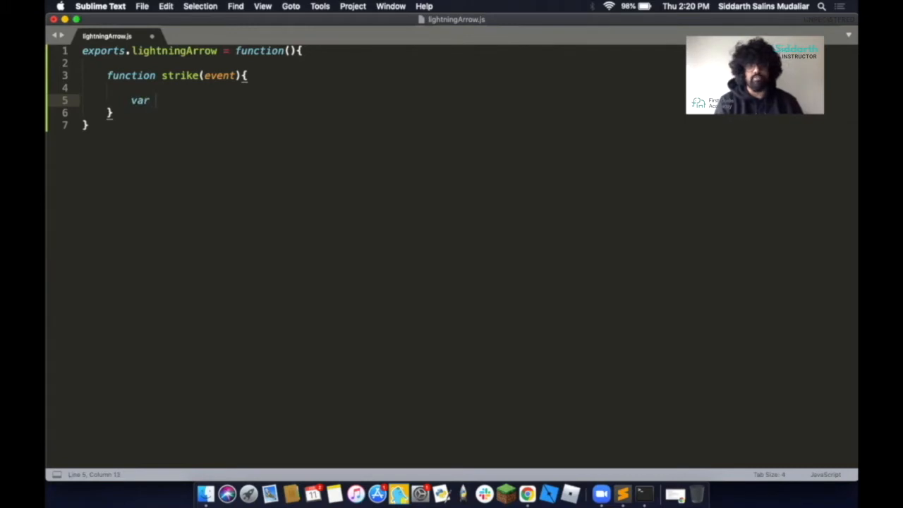
pyautogui.write('proje')
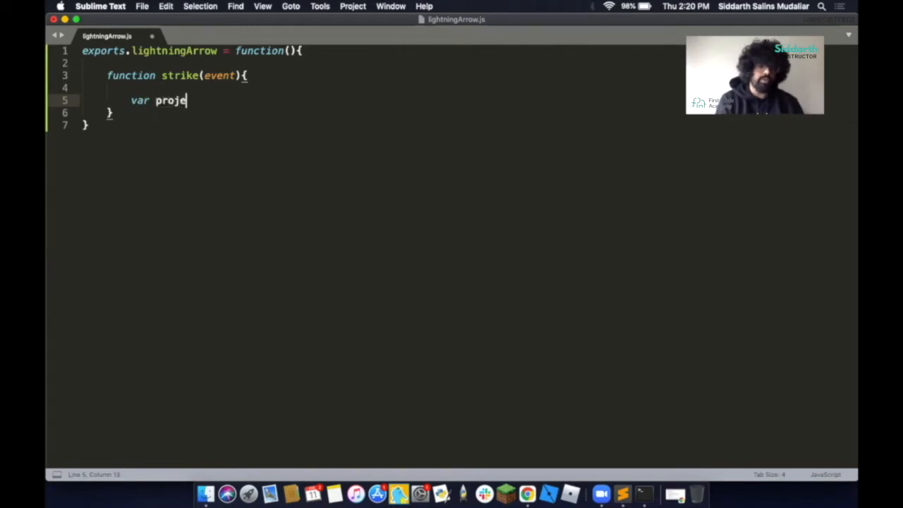
pyautogui.write('ctile')
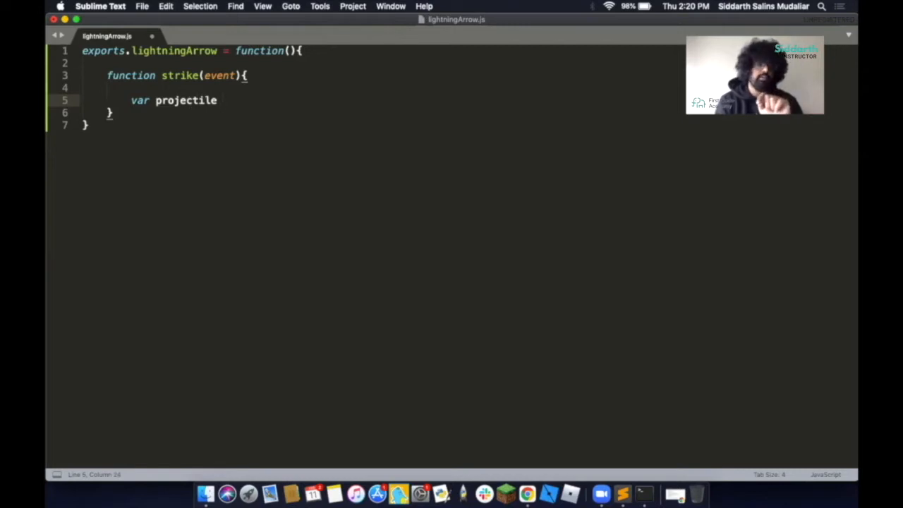
pyautogui.write('= event.')
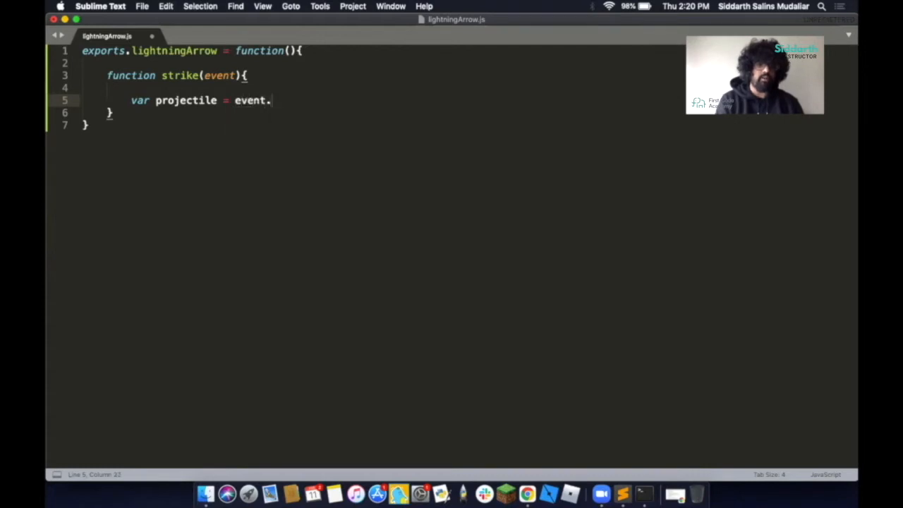
pyautogui.write('getEnti')
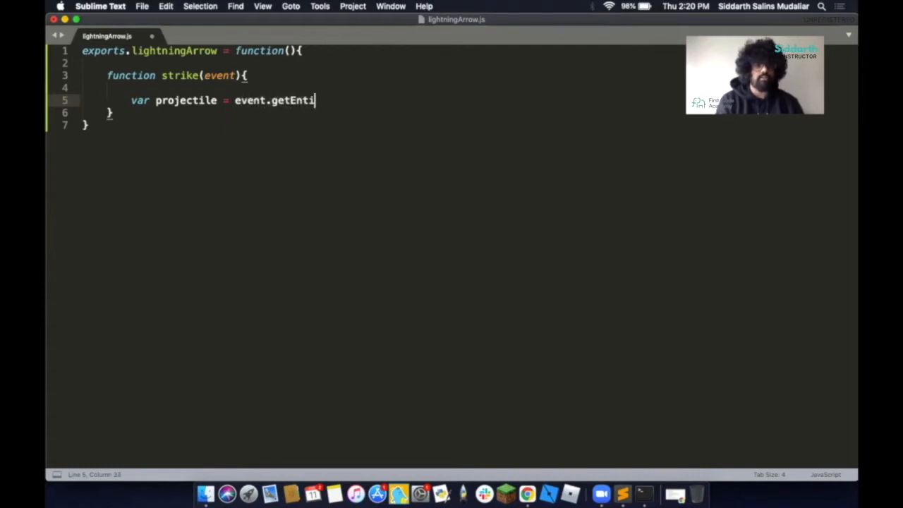
pyautogui.write('ty()')
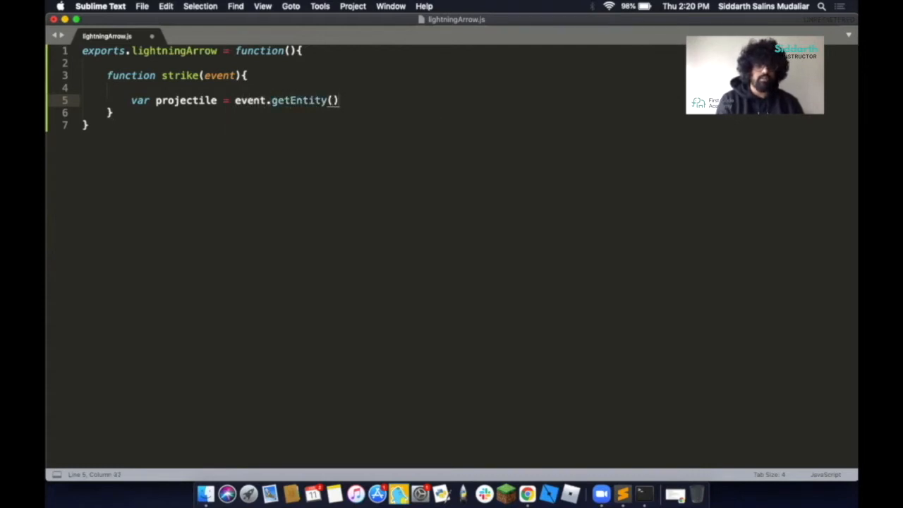
pyautogui.write(';')
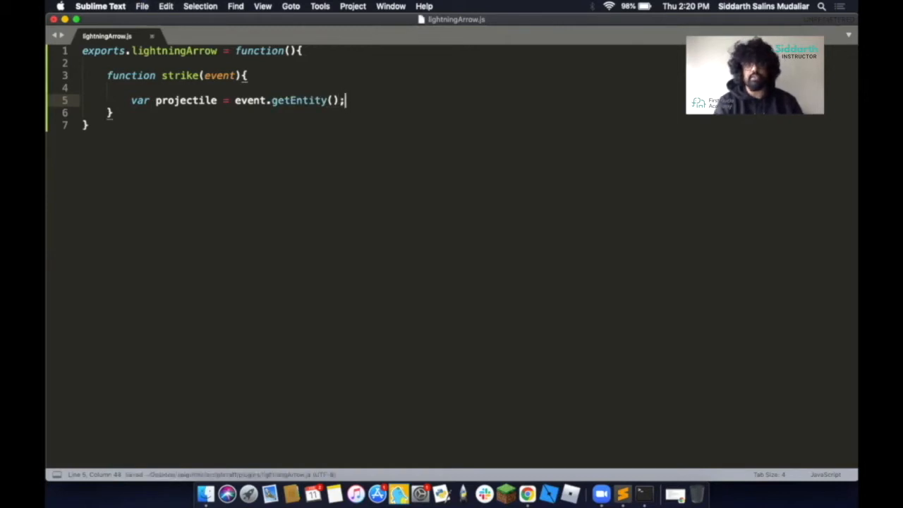
pyautogui.press('cmd+s')
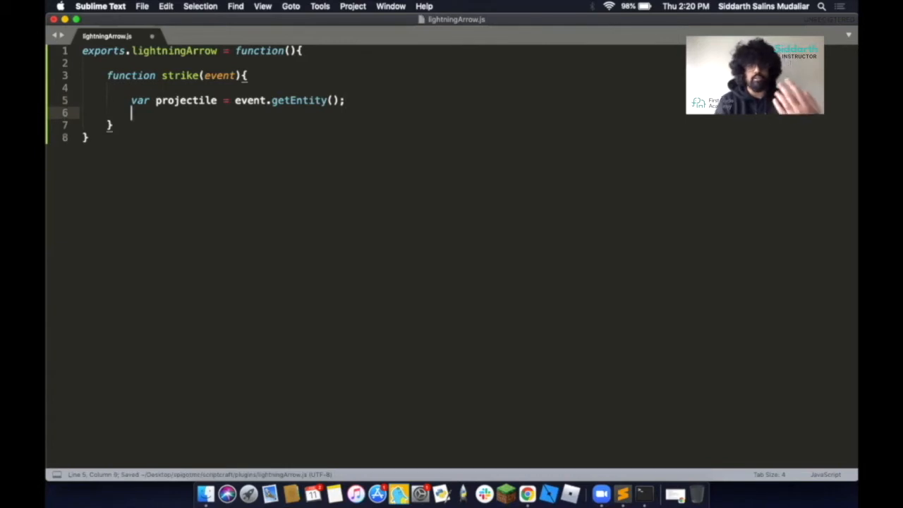
# - Add var shooter = projectile.getShooter() below the projectile variable
pyautogui.write('var sh')
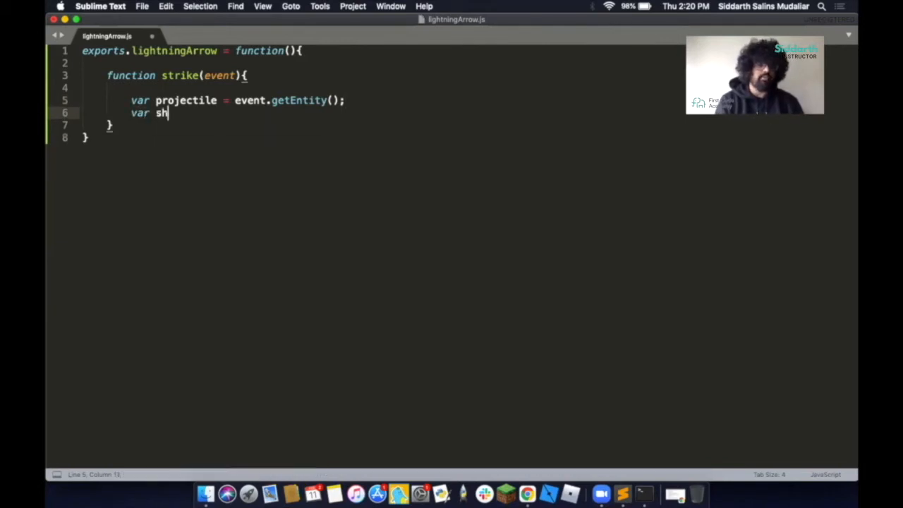
pyautogui.write('ooter =')
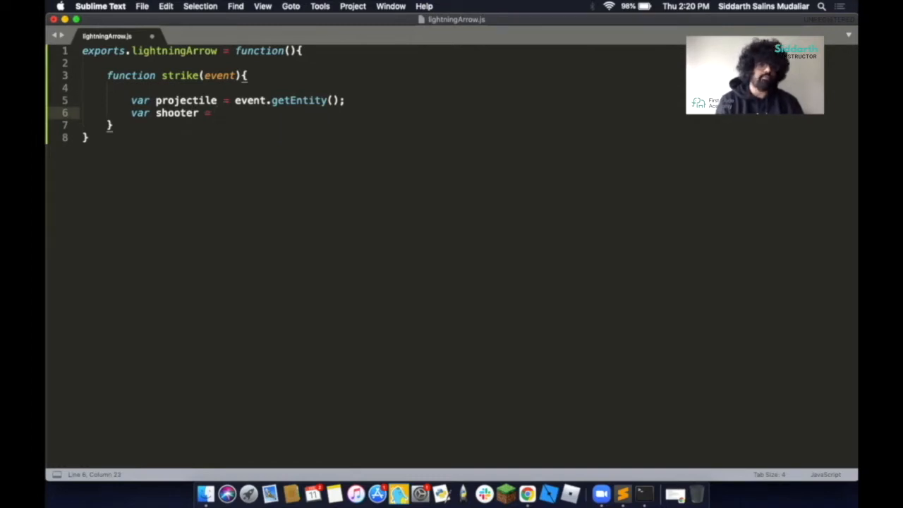
pyautogui.write('projectile.')
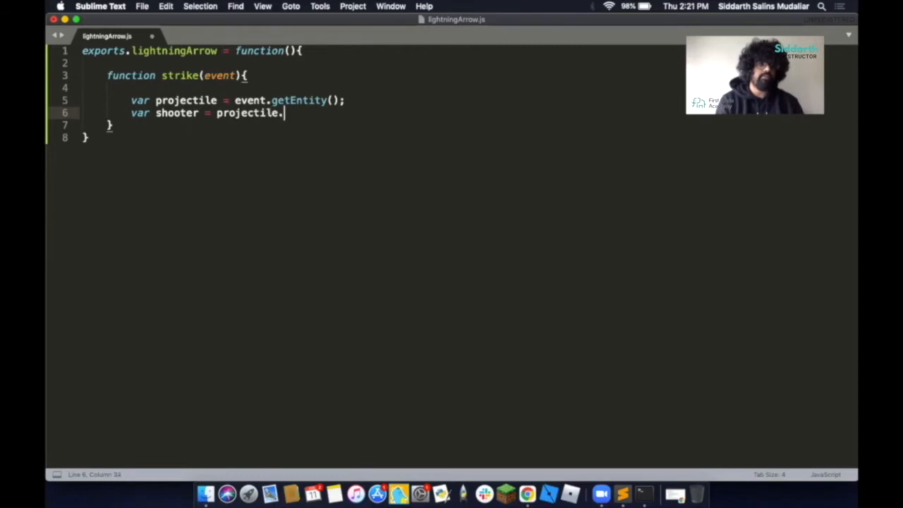
pyautogui.write('get')
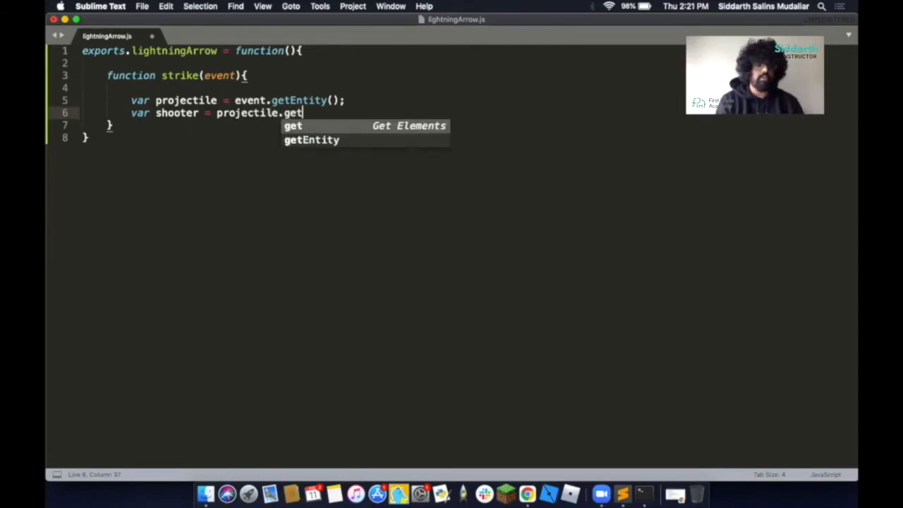
pyautogui.write('Shooter')
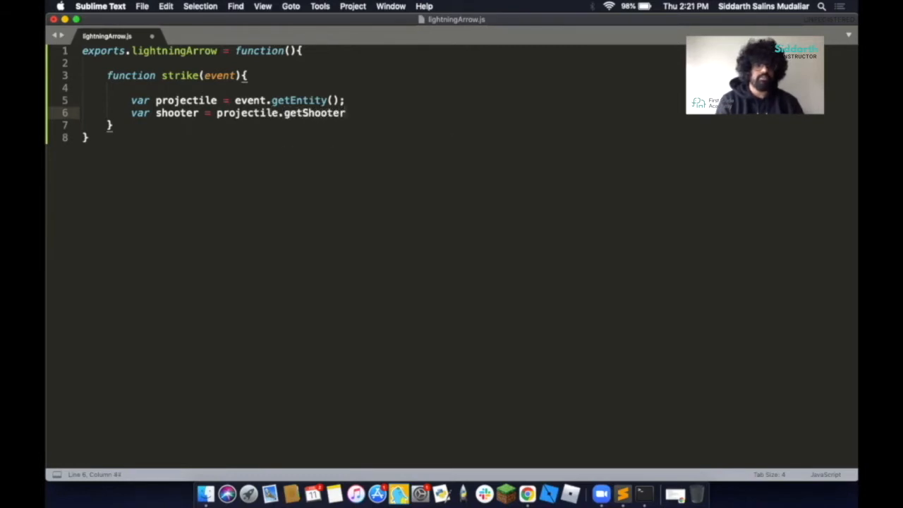
pyautogui.write('();')
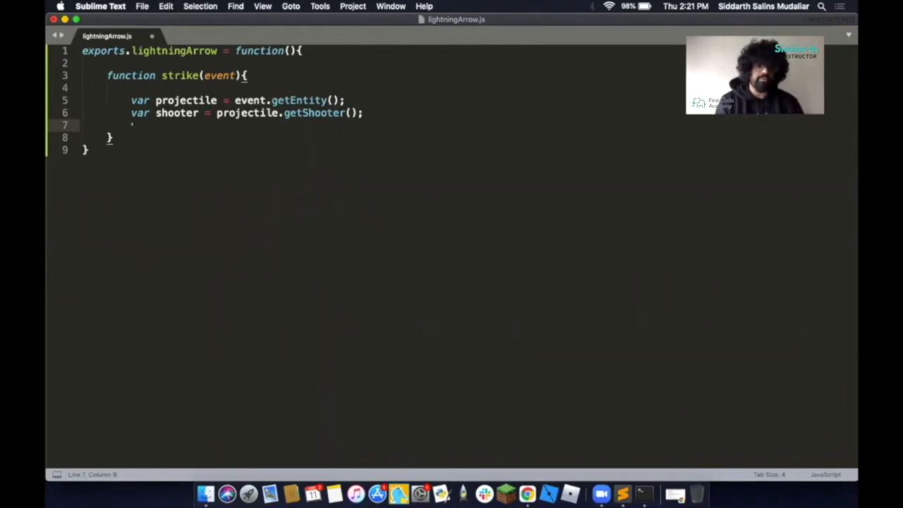
# - Add var world = projectile.getWorld(); below the shooter variable
pyautogui.write('var world')
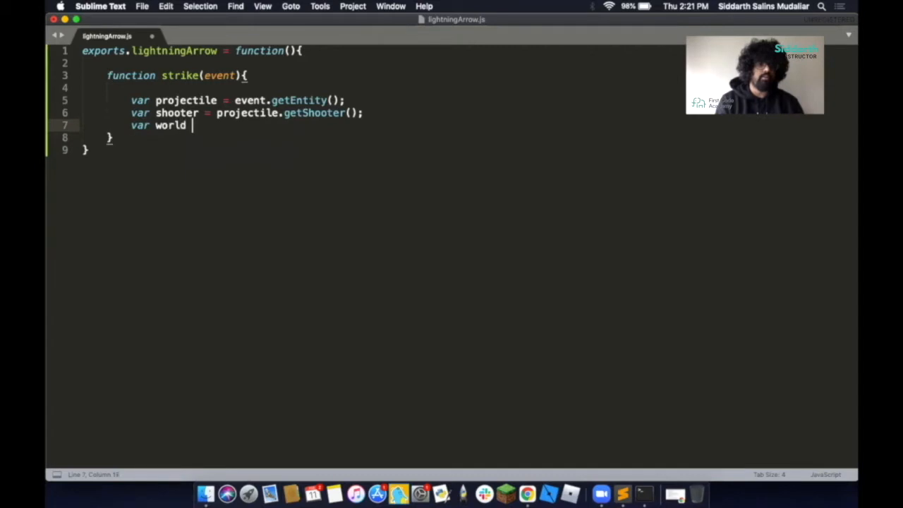
pyautogui.write('=')
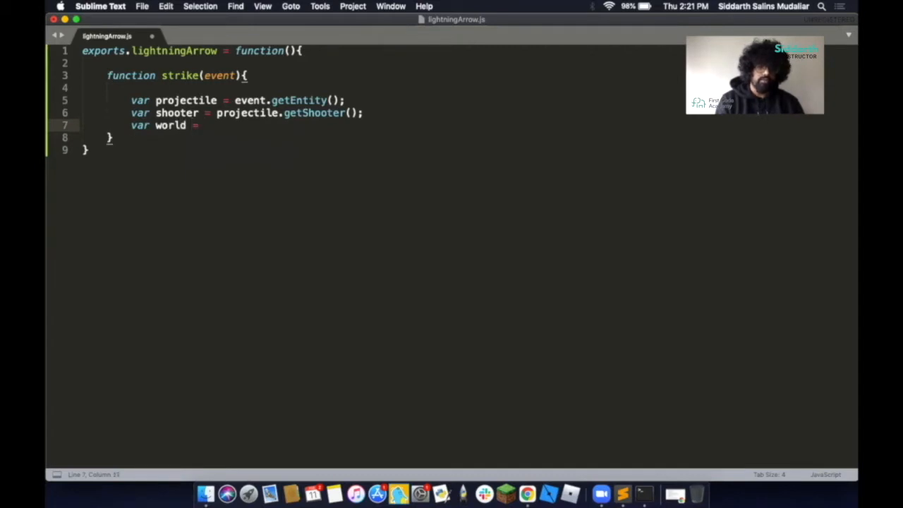
pyautogui.write('projectile.')
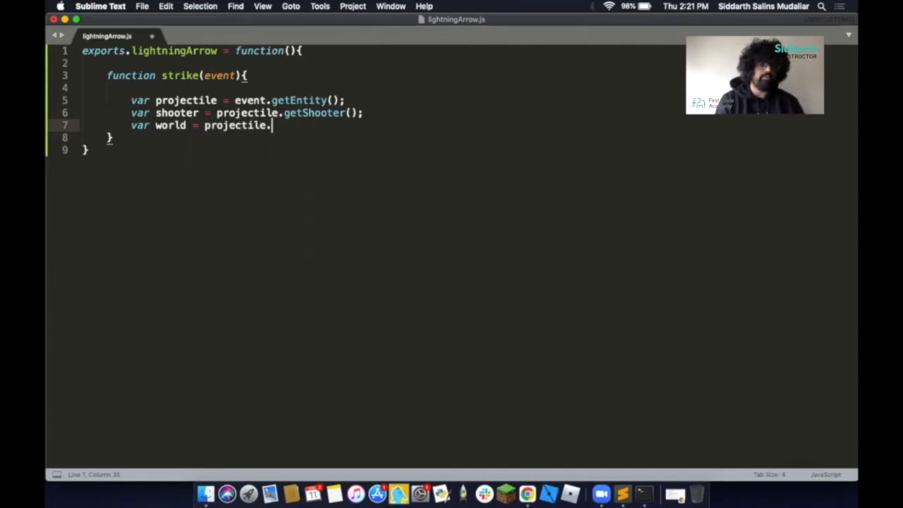
pyautogui.write('getWorld')
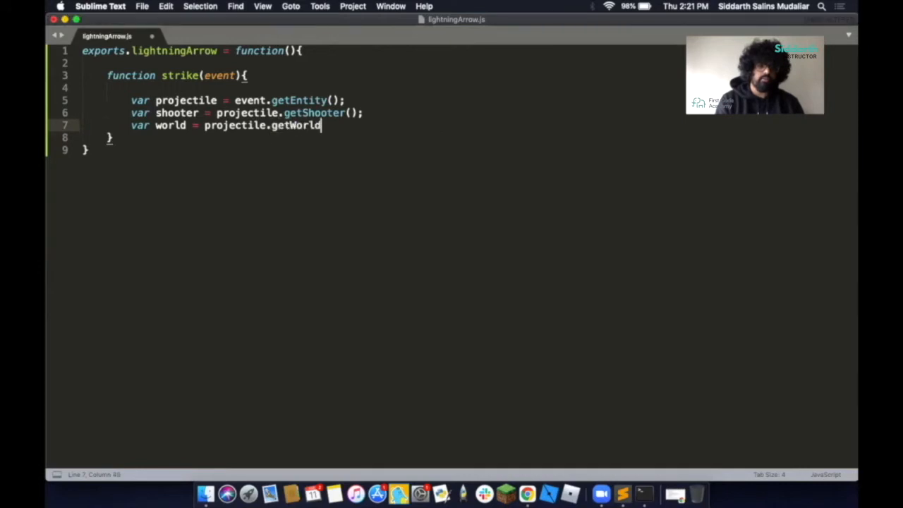
pyautogui.write('();')
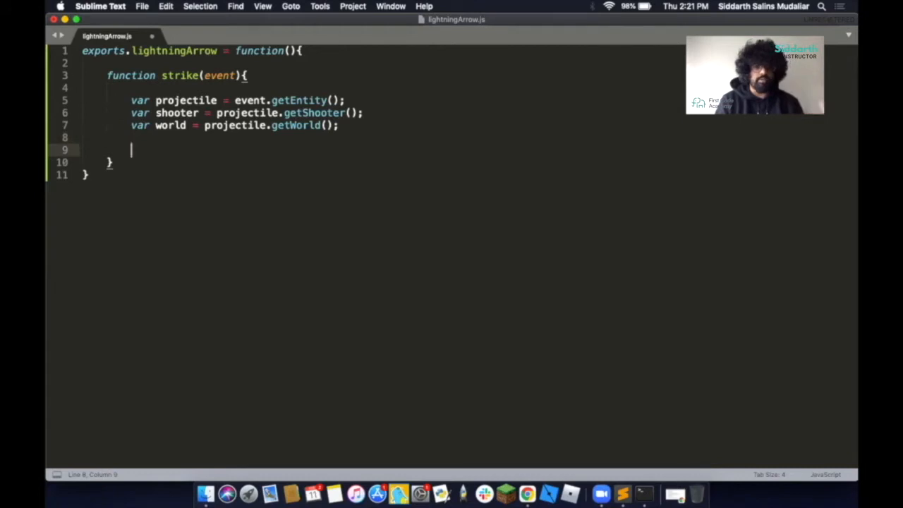
# - Type if(projectile == "CraftArrow" && shooter.name == self.name){ below the variables
pyautogui.write('if(projectile')
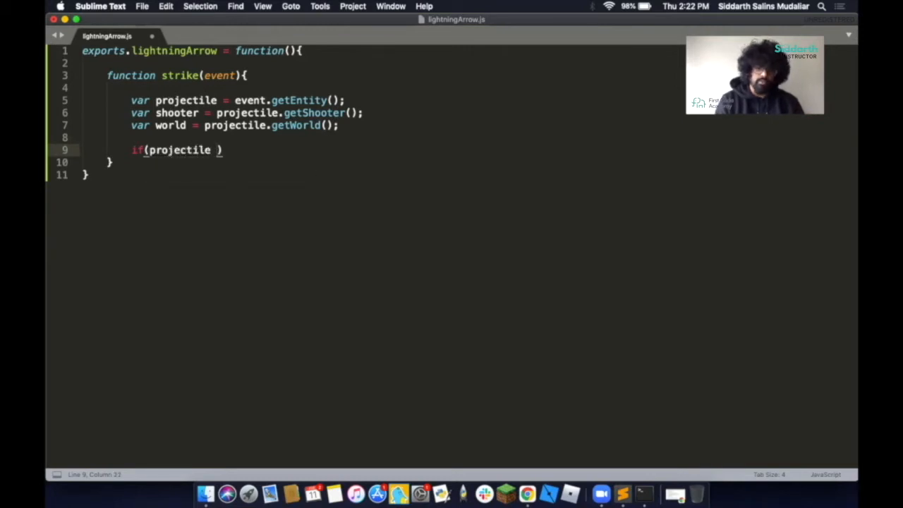
pyautogui.write('==')
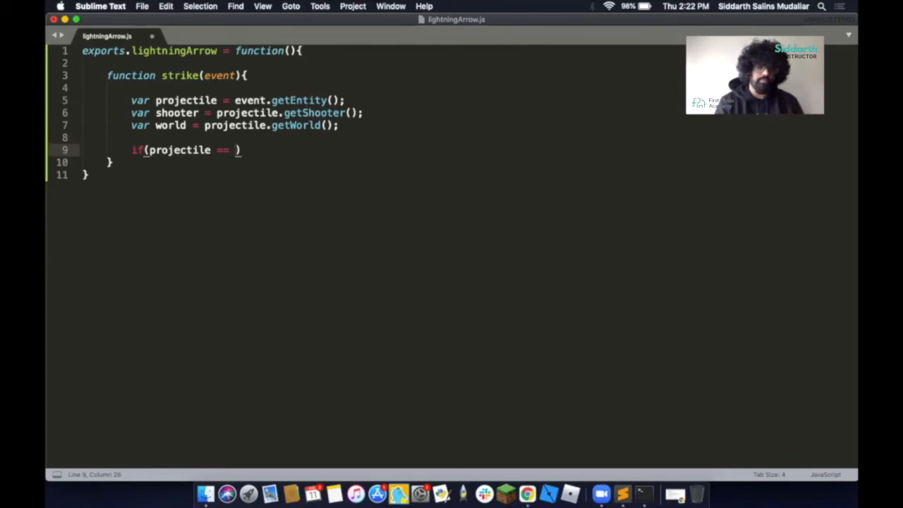
pyautogui.write('"C"')
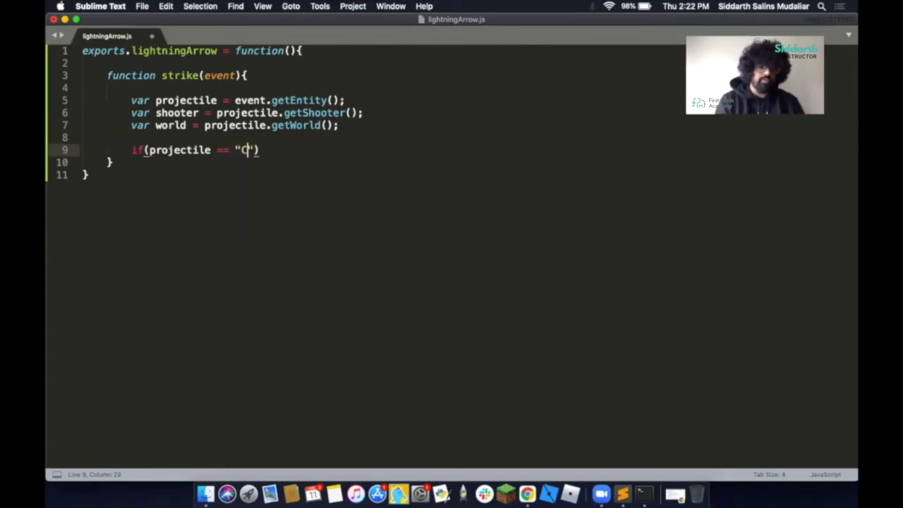
pyautogui.write('raftArrow')
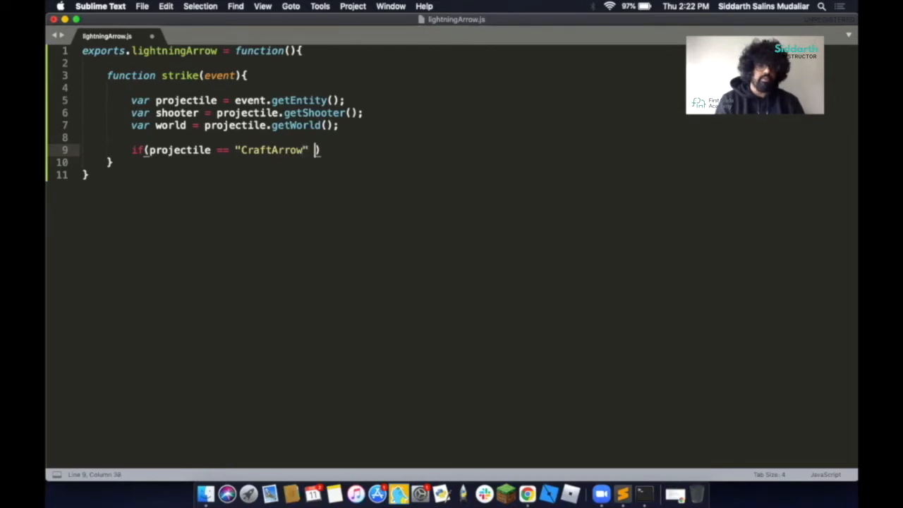
pyautogui.write('&&')
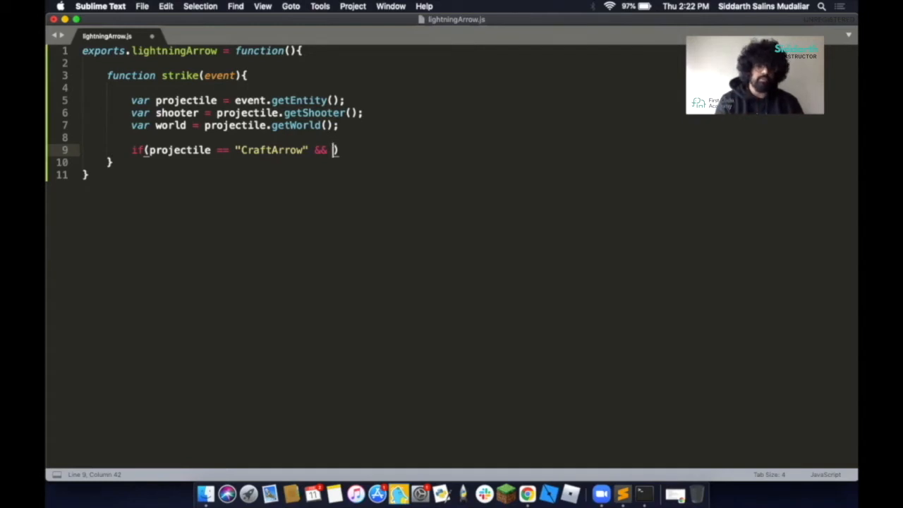
pyautogui.write('shooter.name')
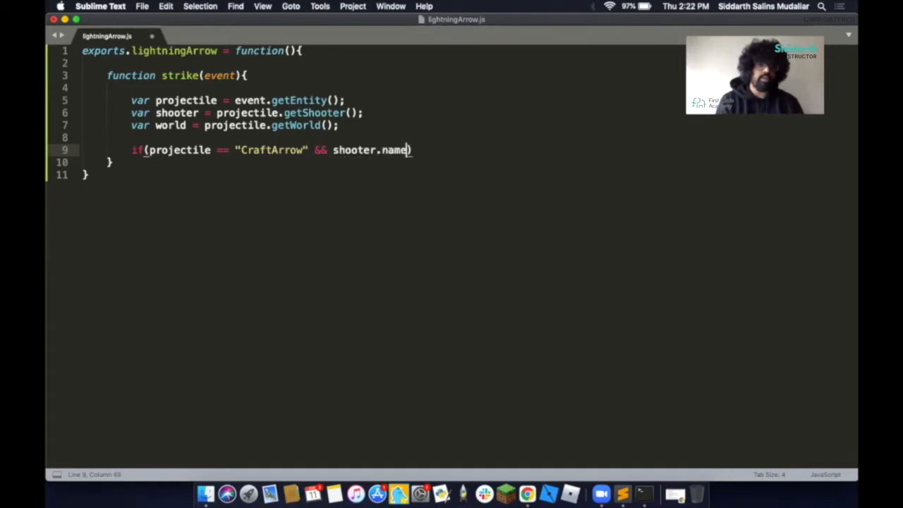
pyautogui.write('==')
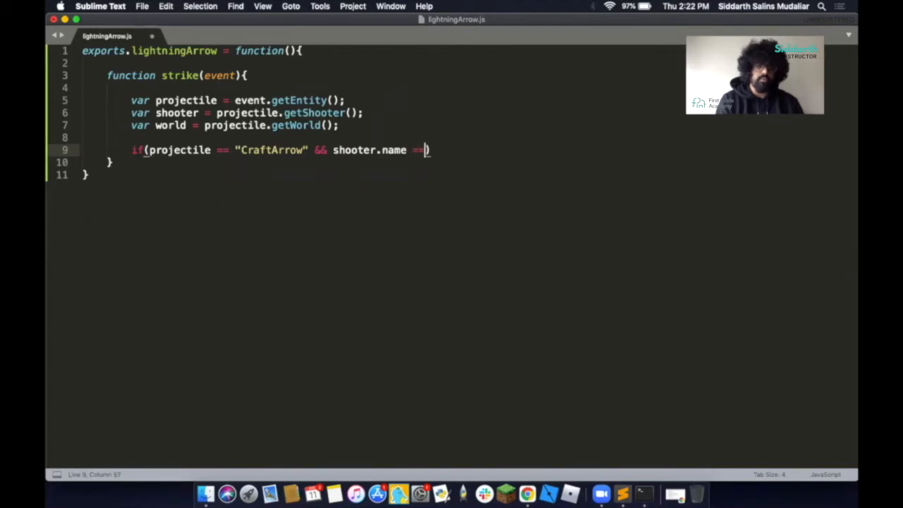
pyautogui.write('self.name')
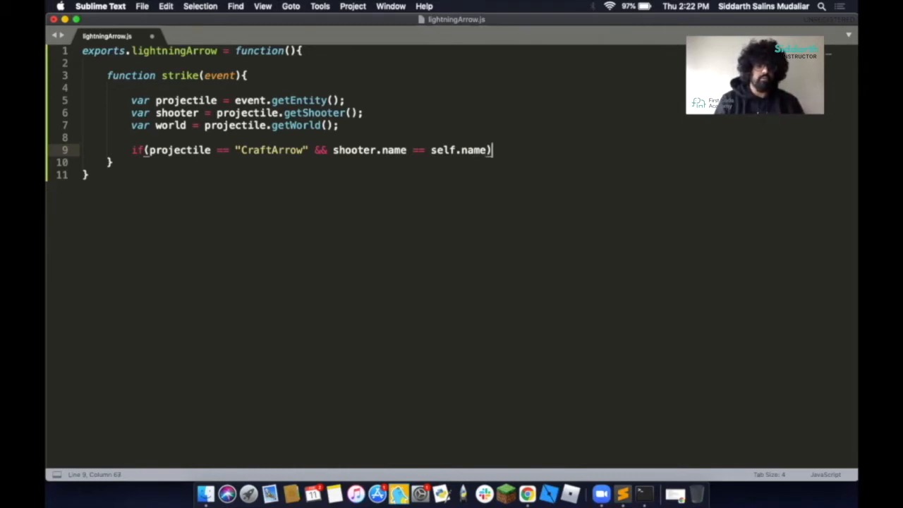
pyautogui.write('{')
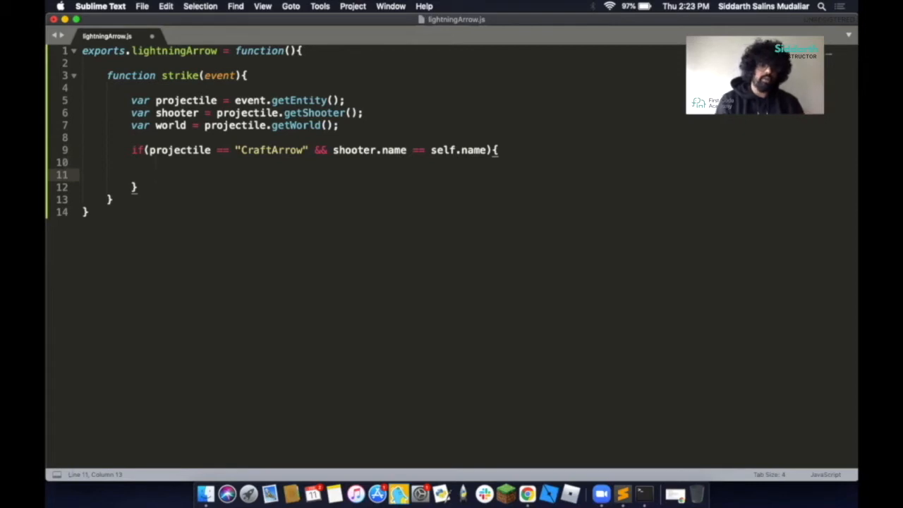
# - Add projectile.remove(); inside the if block
pyautogui.write('projectile.r')
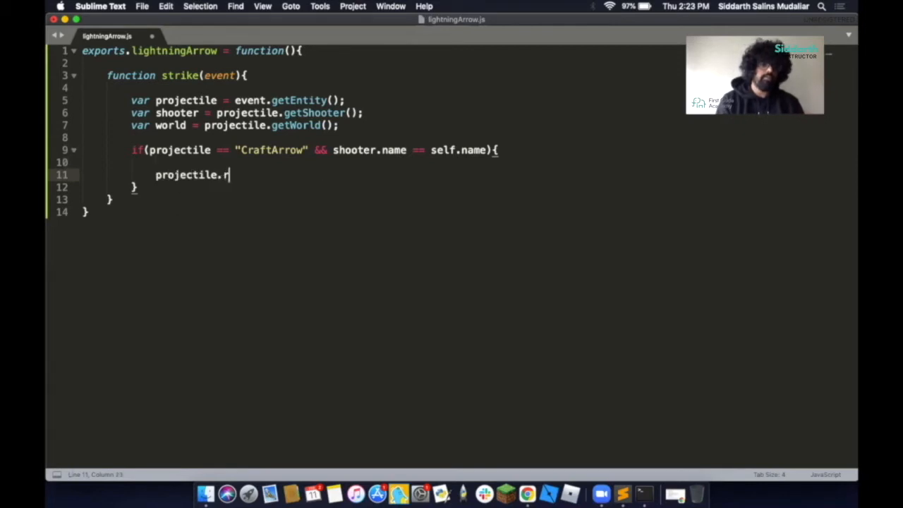
pyautogui.write('emove')
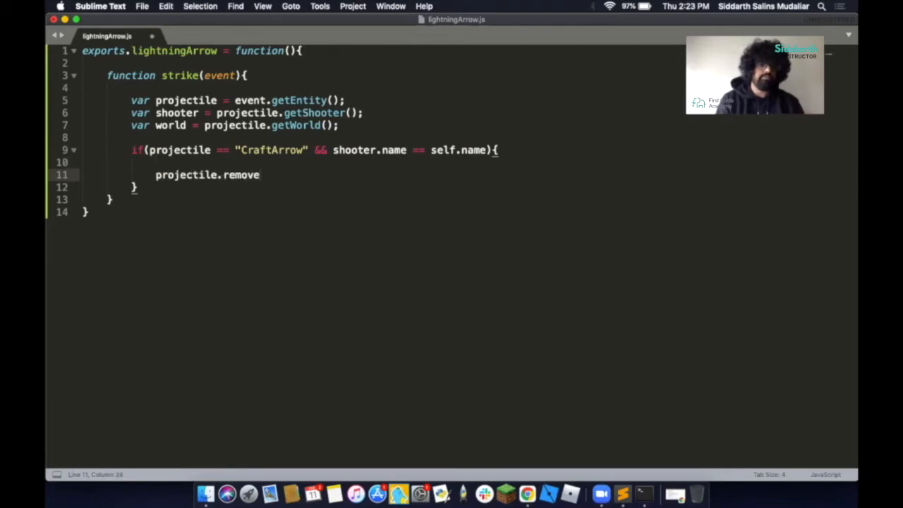
pyautogui.write('();')
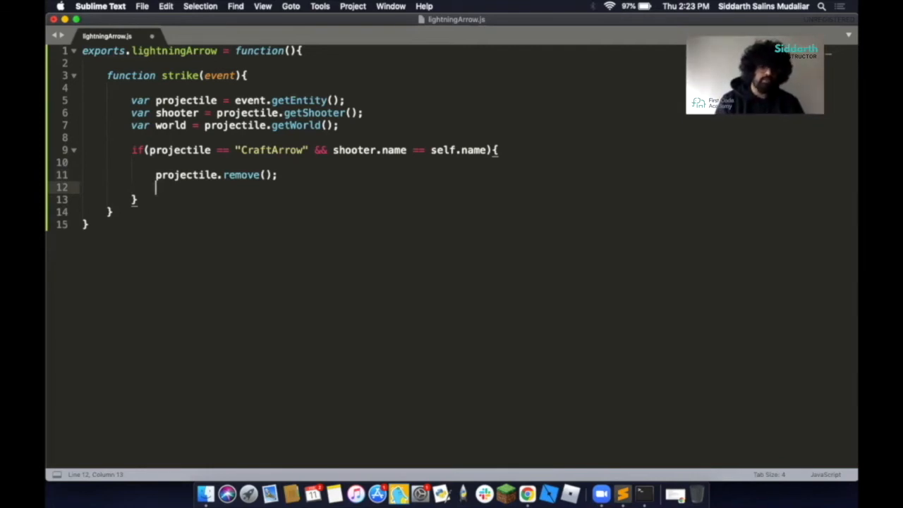
# - Add world.strikeLightning(projectile.location); below the remove call
pyautogui.write('world.')
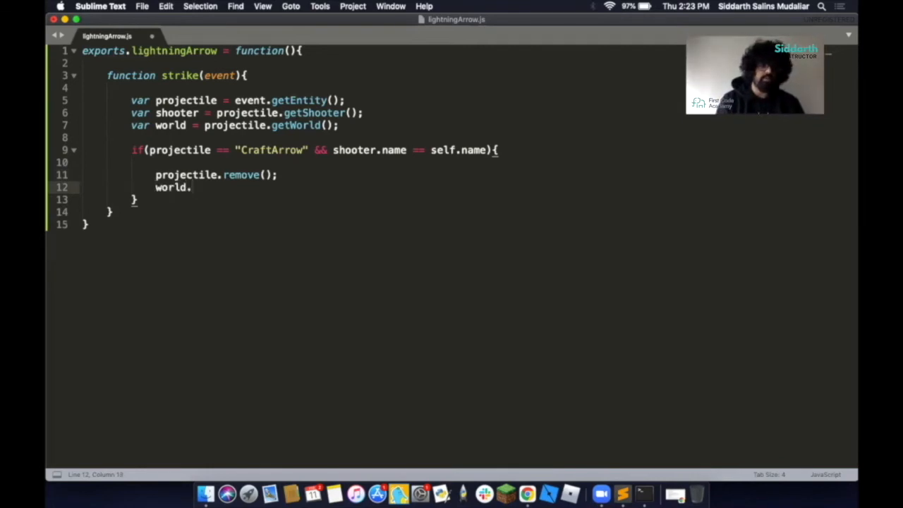
pyautogui.write('strikeLigh')
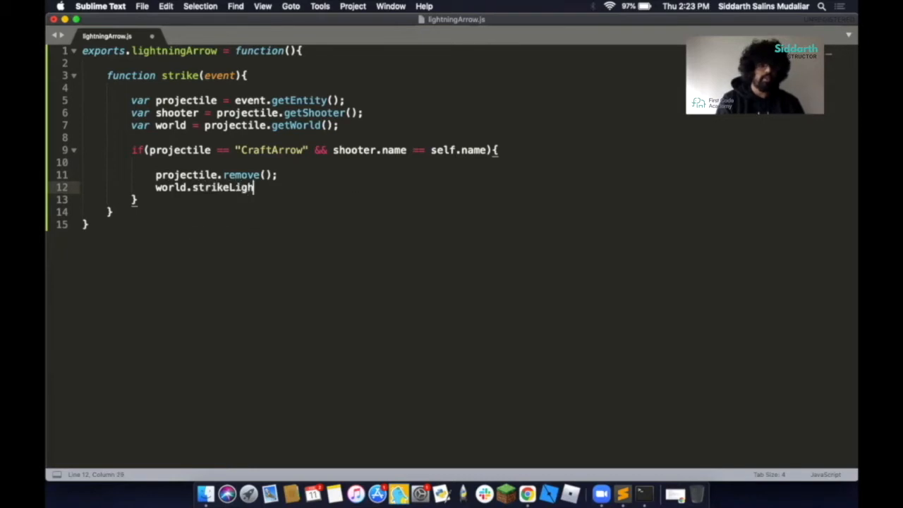
pyautogui.write('tning')
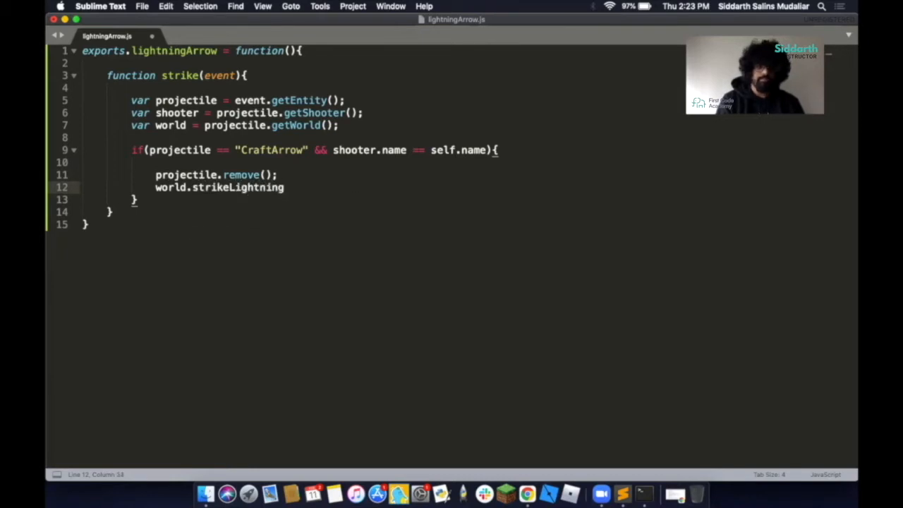
pyautogui.write('()')
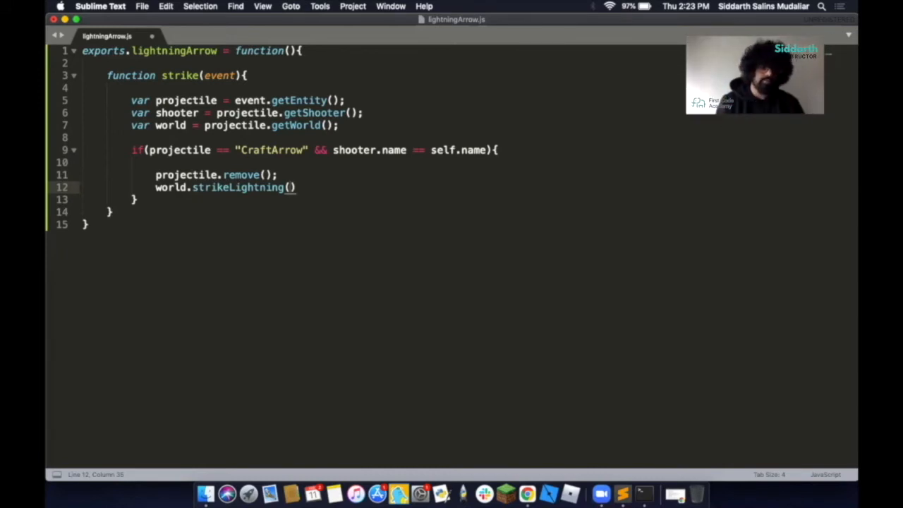
pyautogui.write('projectile.')
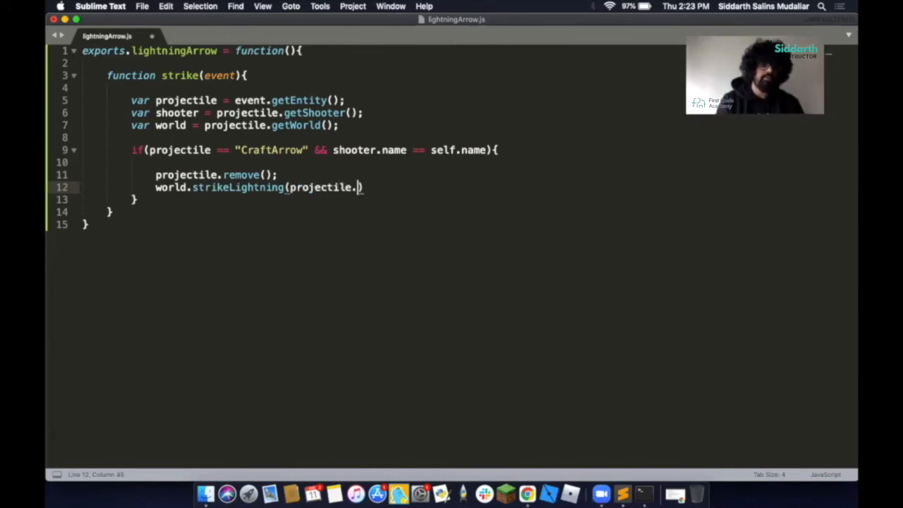
pyautogui.write('location')
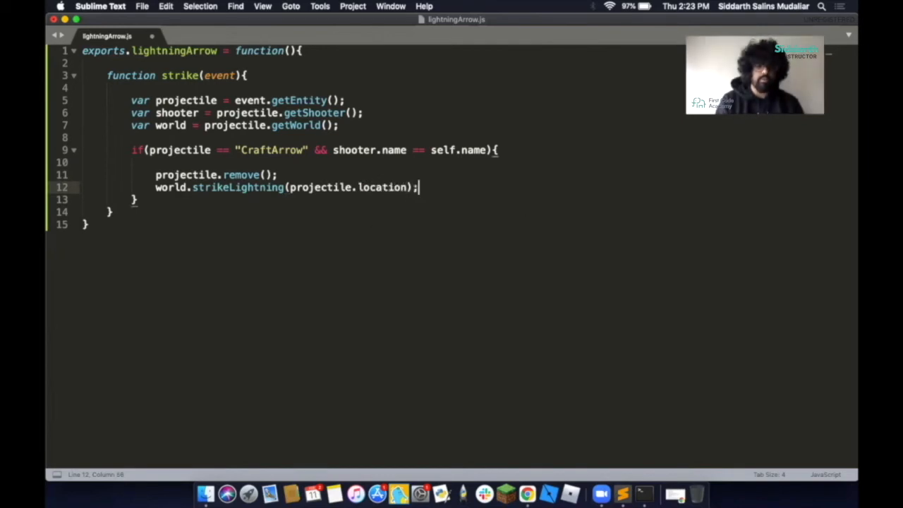
pyautogui.press('cmd+s')
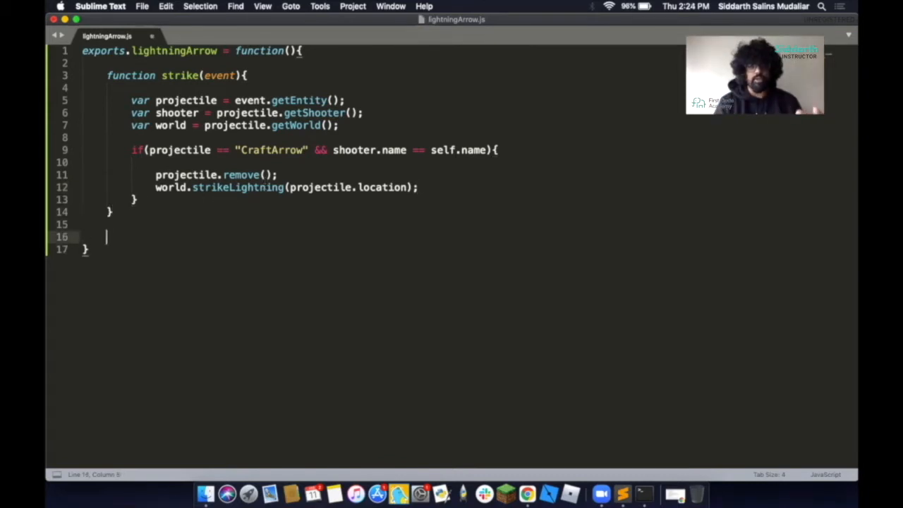
# - Add events.projectileHit(strike); below the strike function and save with Cmd+S
pyautogui.write('events')
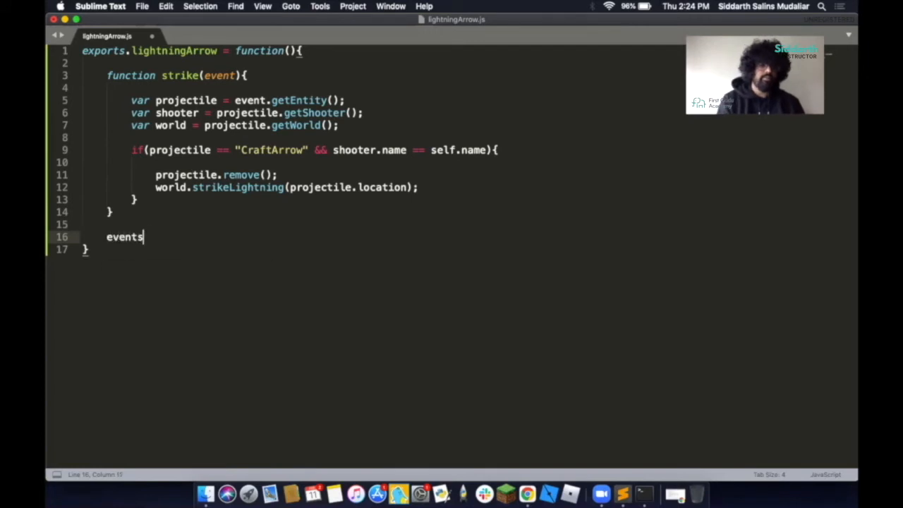
pyautogui.write('.projectileHit')
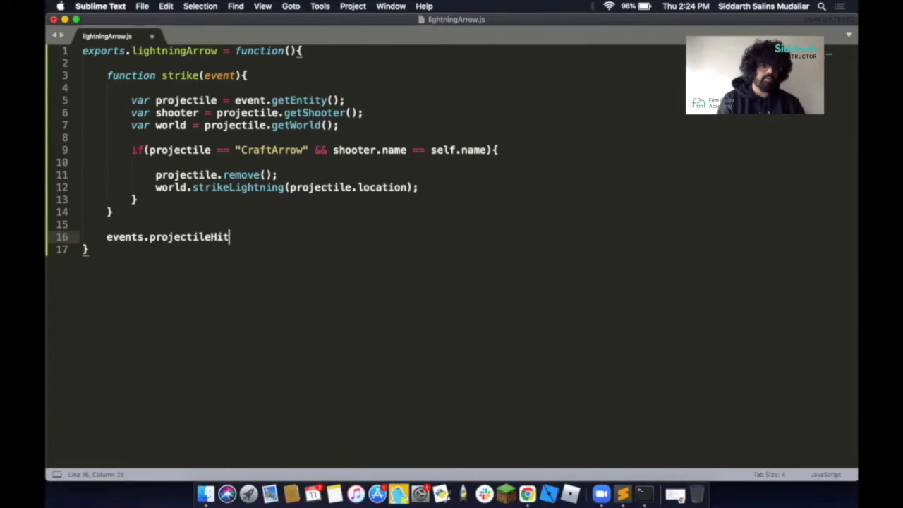
pyautogui.write('(strike);')
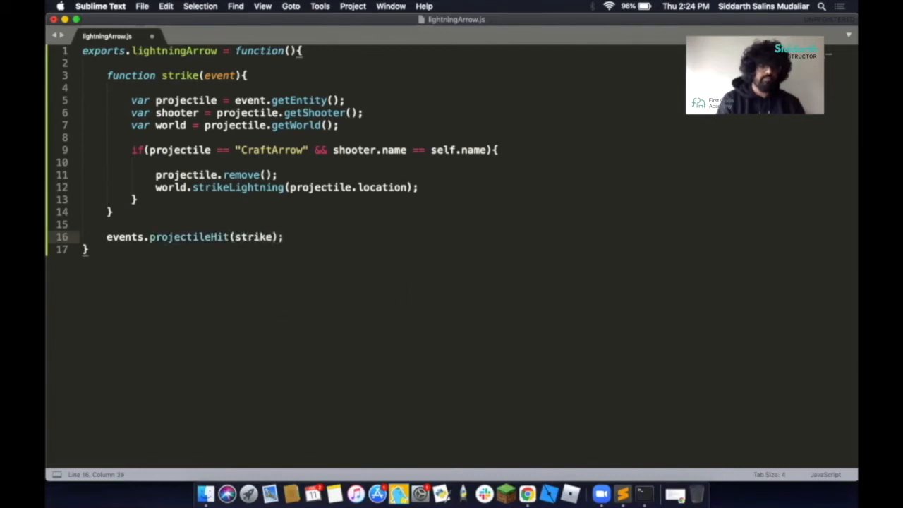
pyautogui.press('cmd+s')
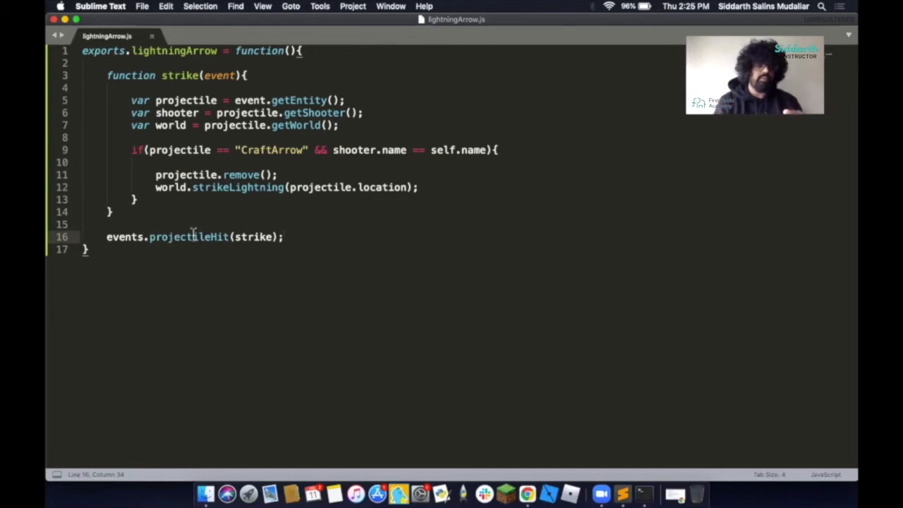
pyautogui.moveTo(229, 225)
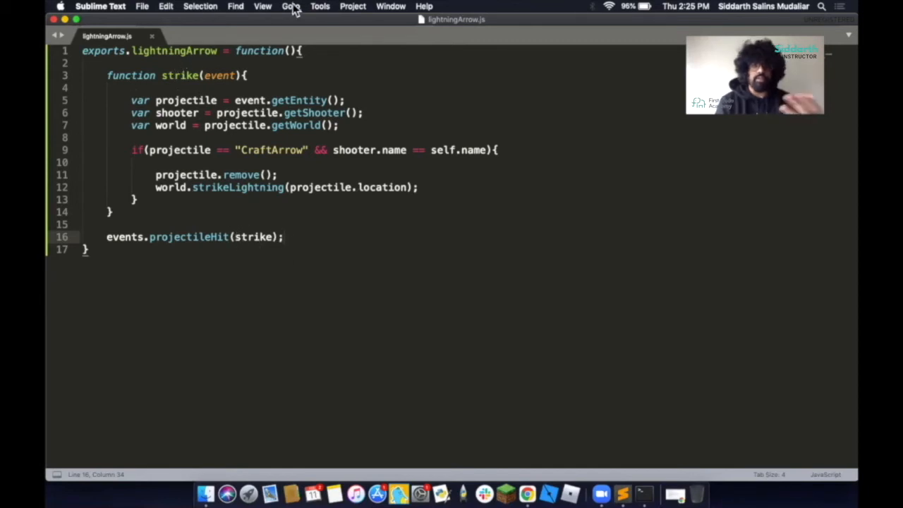
pyautogui.moveTo(522, 81)
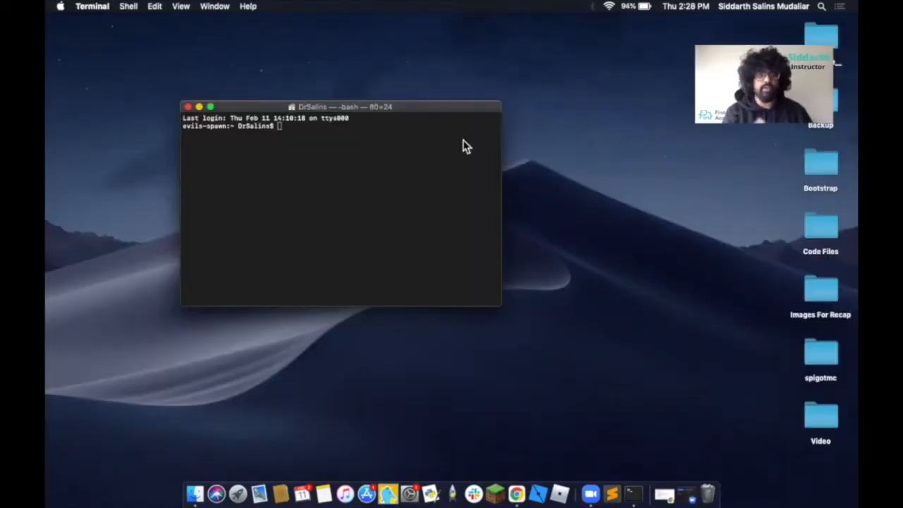
pyautogui.moveTo(345, 143)
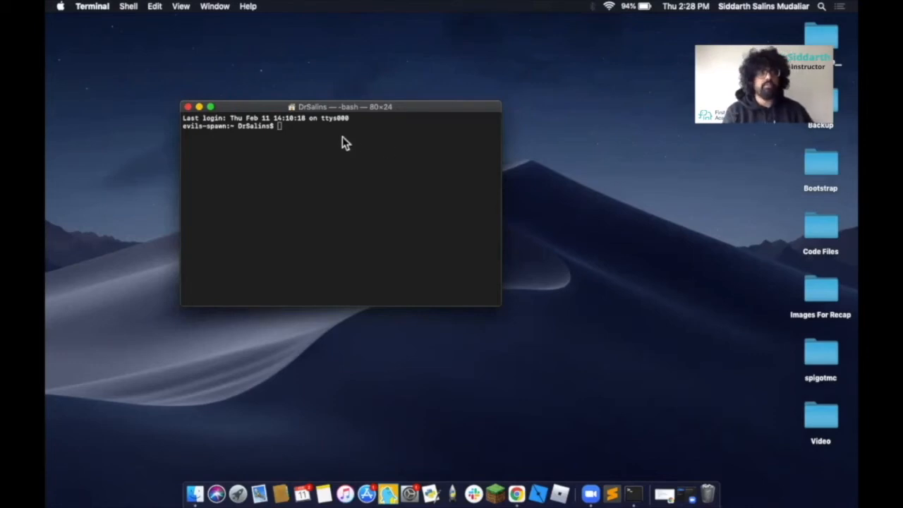
# - Change directory to Desktop/spigotmc, then close the Terminal window
pyautogui.write('cd D')
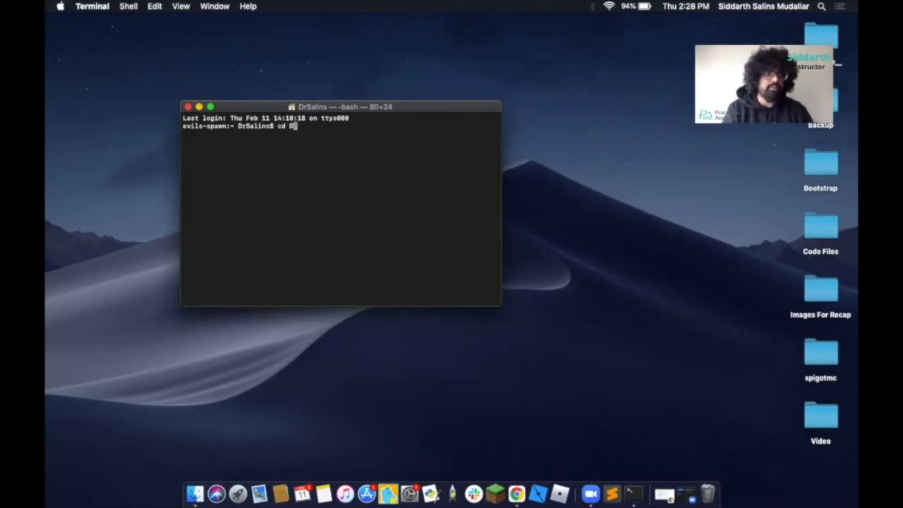
pyautogui.write('esktop/')
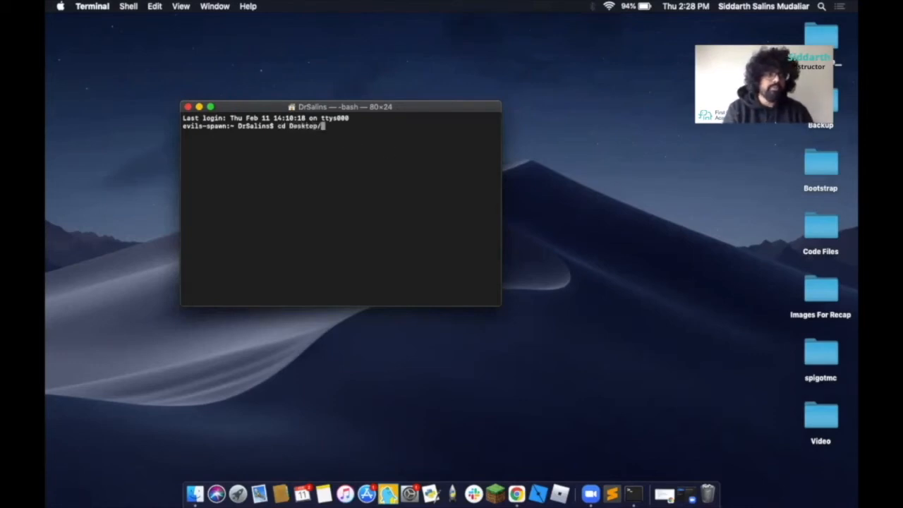
pyautogui.press('Return')
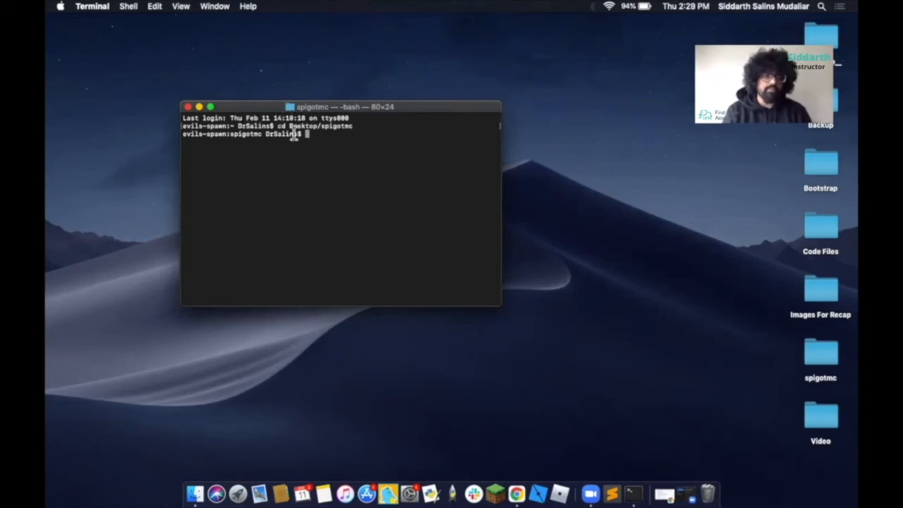
pyautogui.write('terminal')
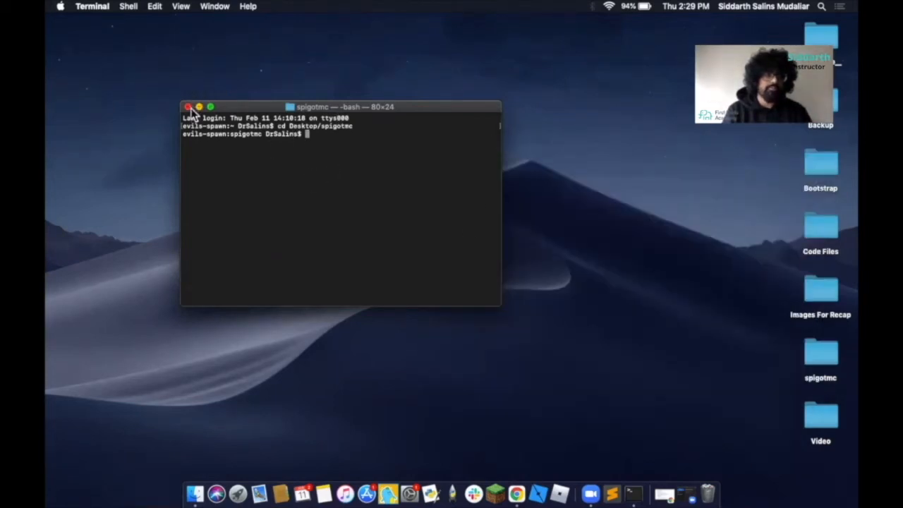
pyautogui.click(189, 106)
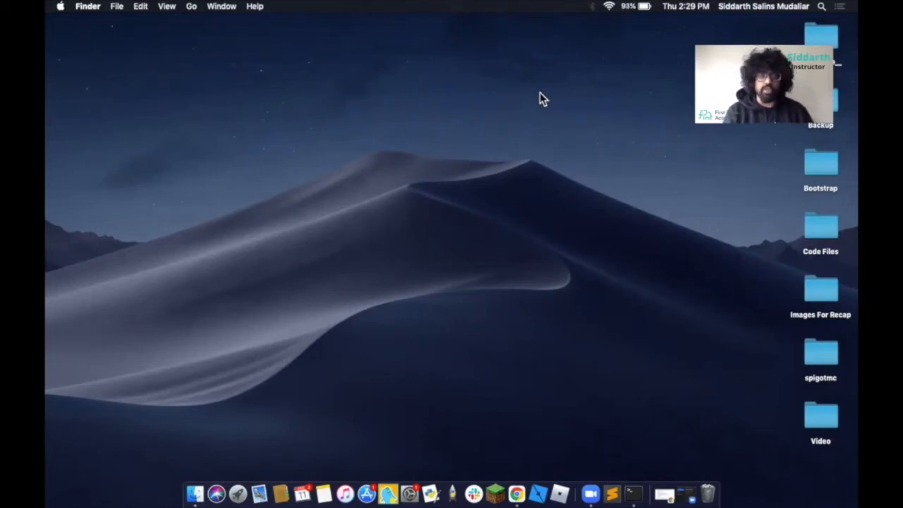
# - Open Terminal, cd into Desktop/spigotmc, and run java -jar spigot-1.10.2.jar
pyautogui.write('terminal')
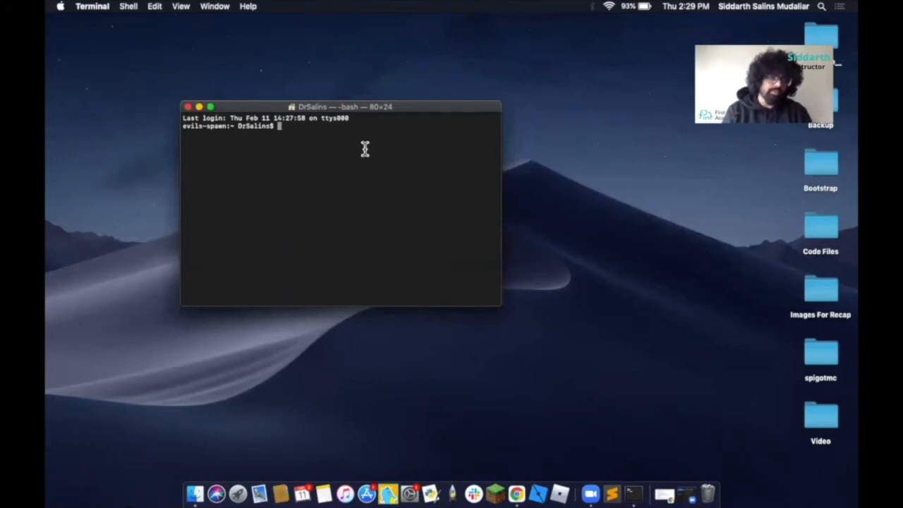
pyautogui.write('cd')
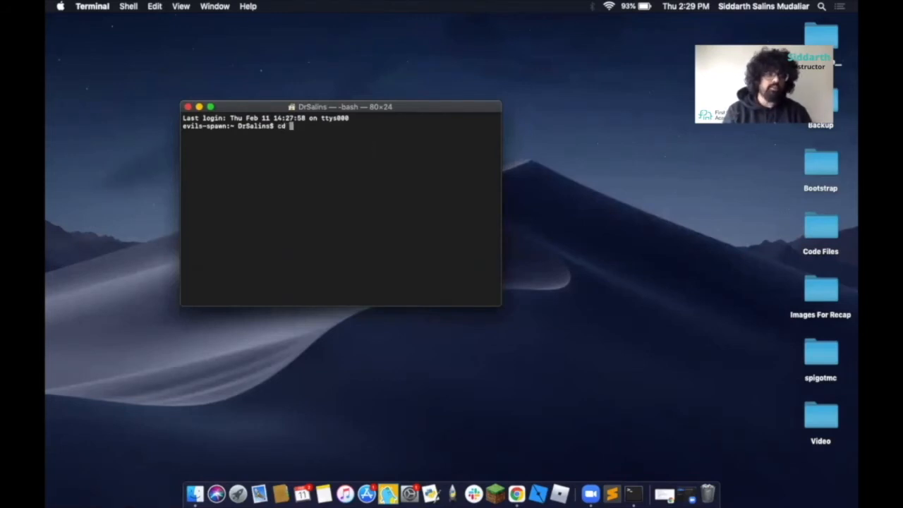
pyautogui.write('Desktop')
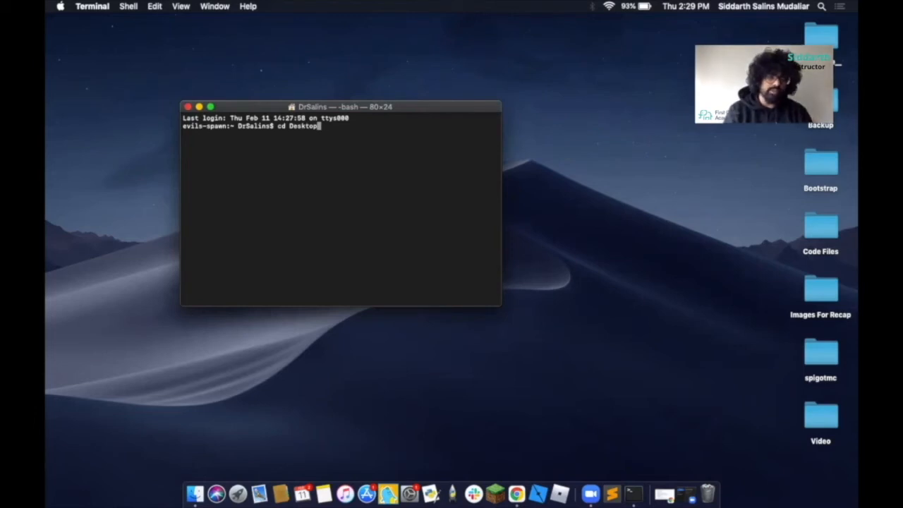
pyautogui.write('/spigotmc')
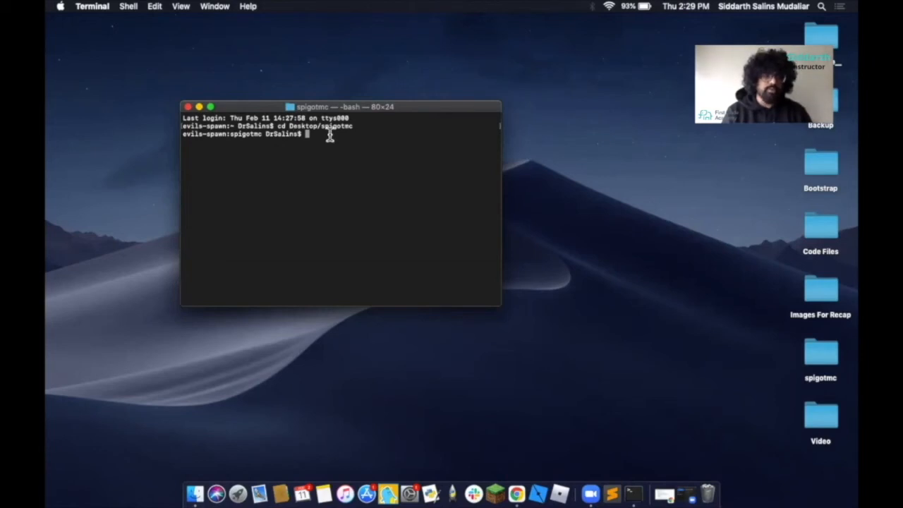
pyautogui.write('java -jar spigot-1.10.2.jar')
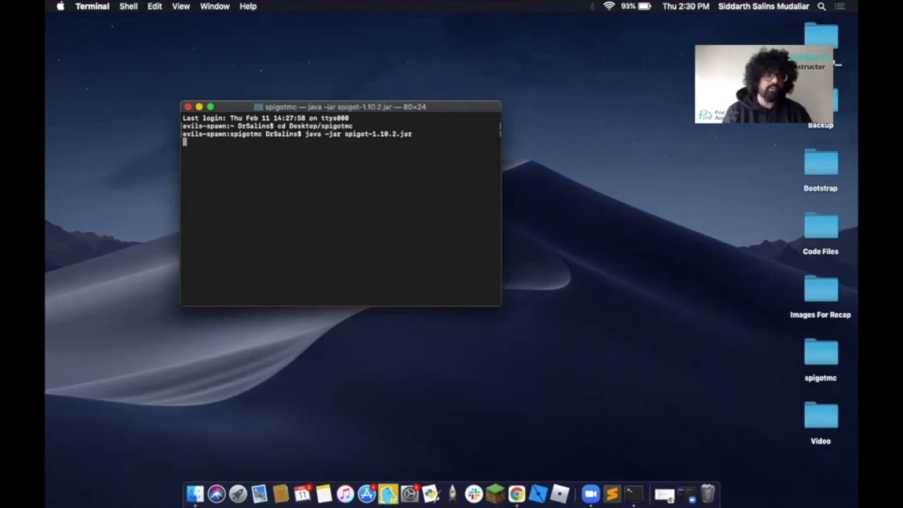
pyautogui.press('Return')
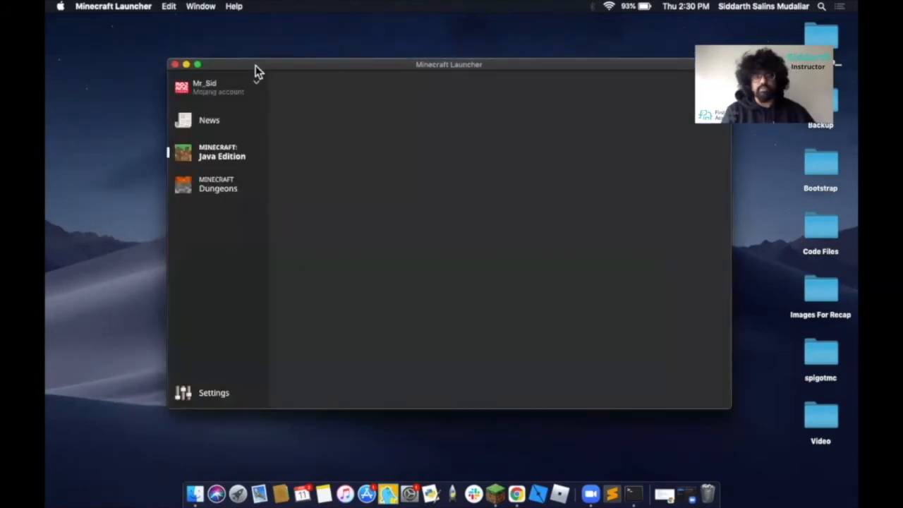
# - Switch the launcher to the Minecraft: Java Edition page showing the MC3 1.10.2 installation
pyautogui.click(221, 151)
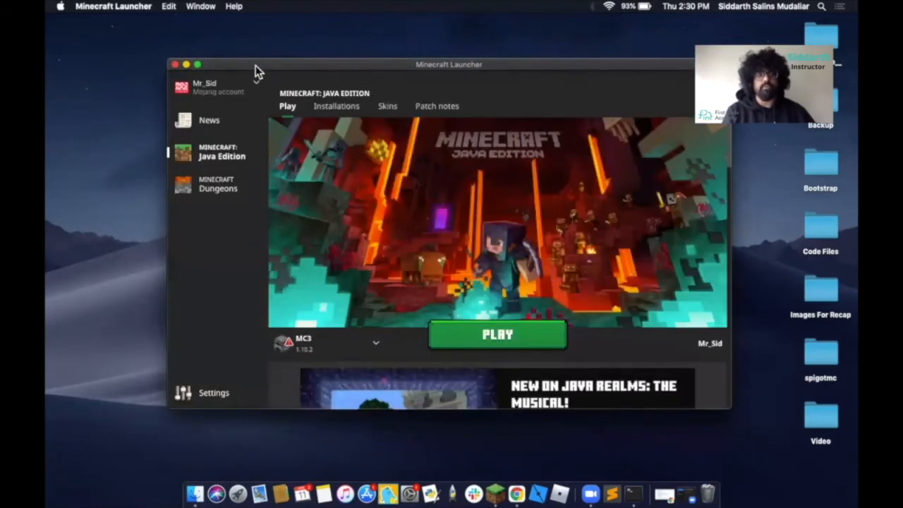
pyautogui.moveTo(324, 343)
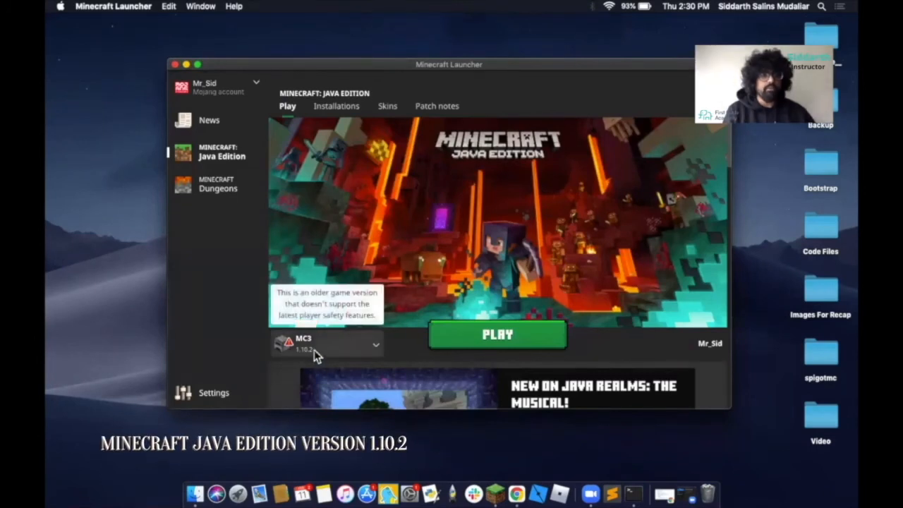
pyautogui.moveTo(352, 238)
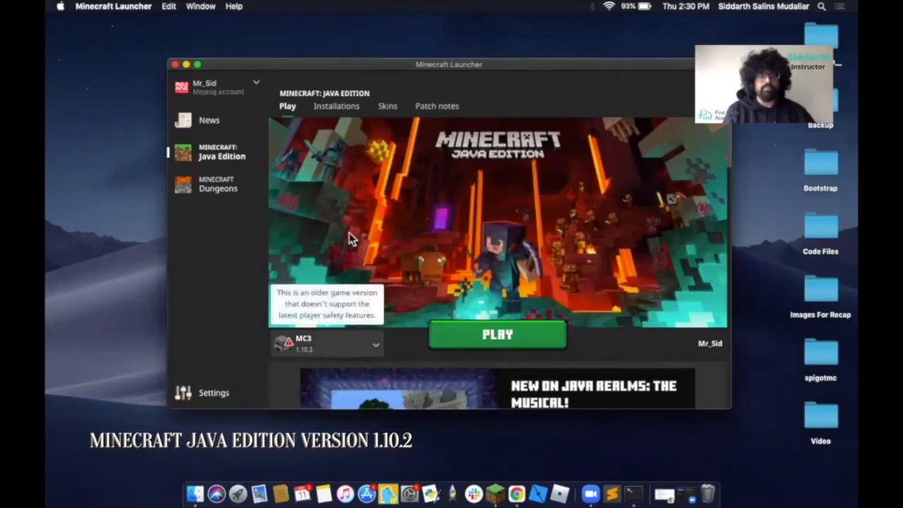
pyautogui.click(337, 106)
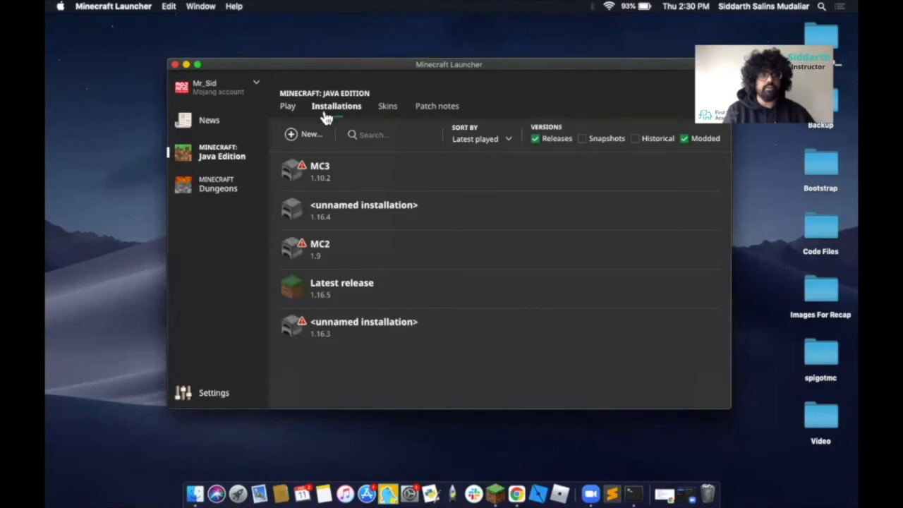
pyautogui.click(304, 134)
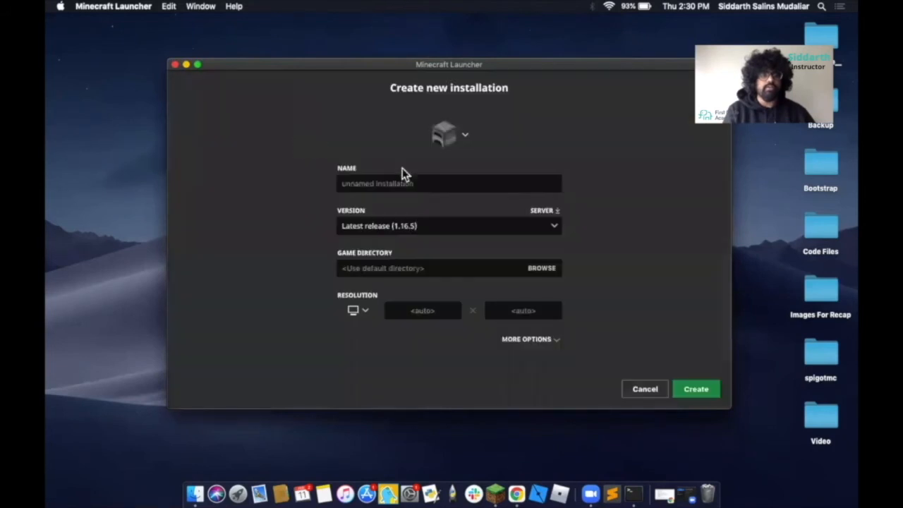
pyautogui.click(448, 183)
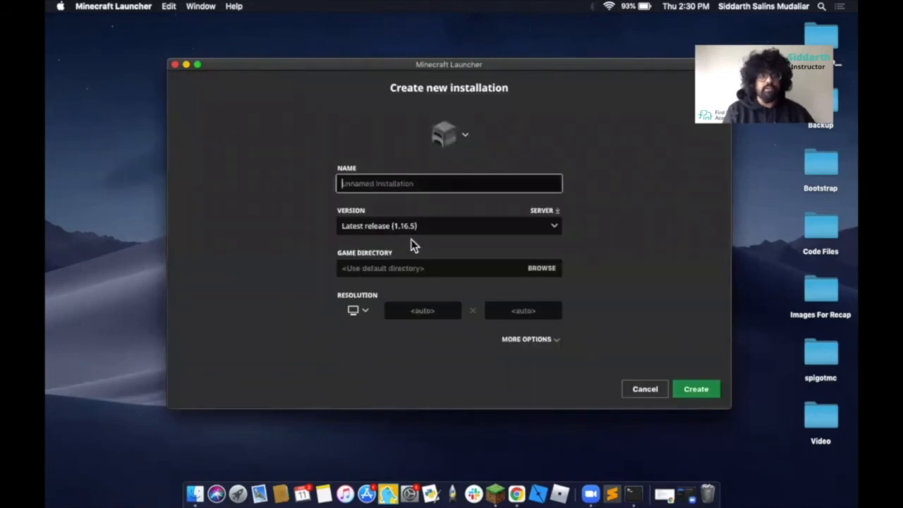
pyautogui.click(448, 226)
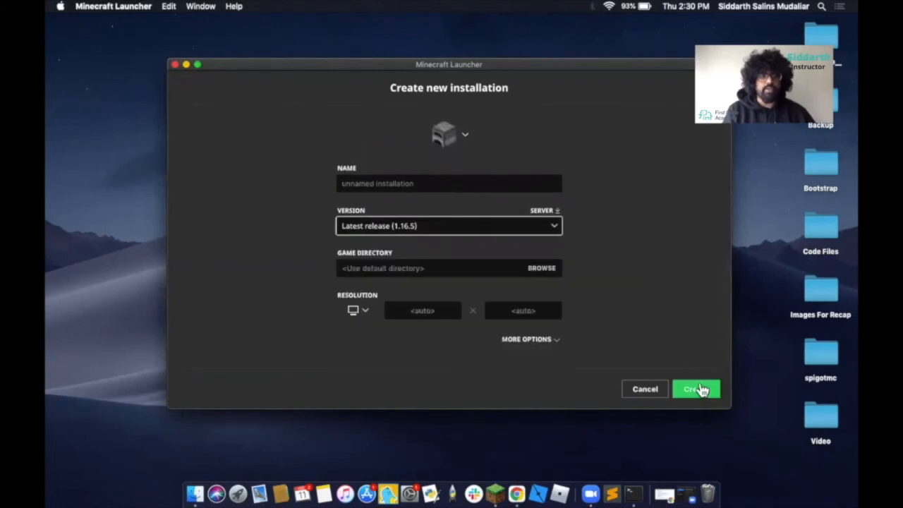
pyautogui.click(696, 389)
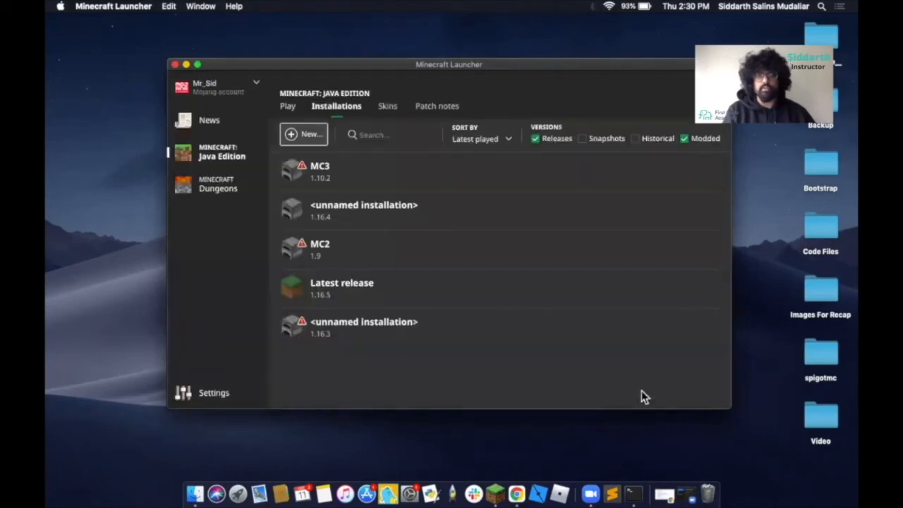
pyautogui.click(287, 106)
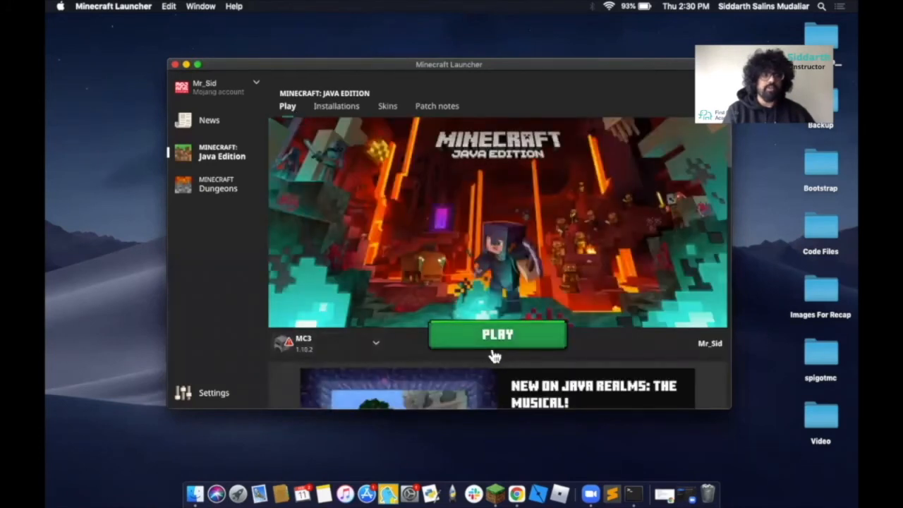
# - Launch the MC3 installation (Minecraft 1.10.2) from the Minecraft Launcher
pyautogui.click(496, 334)
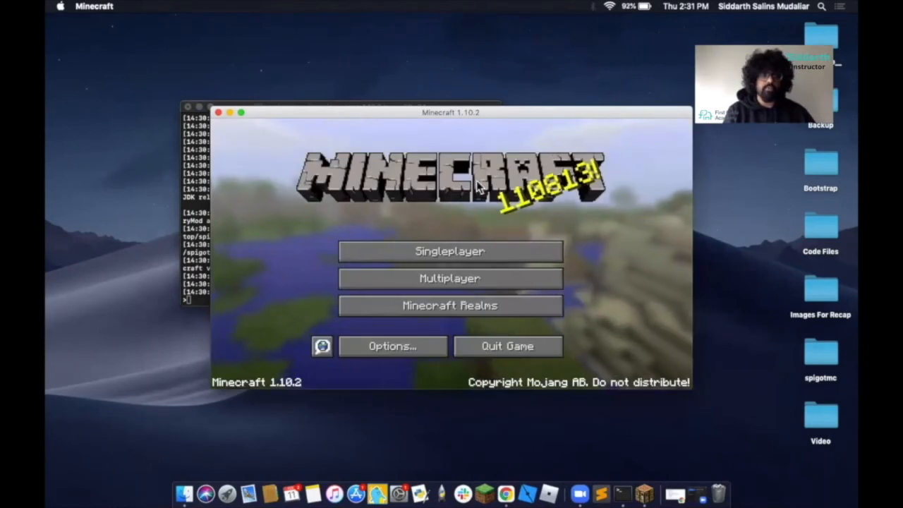
# - Delete the old MC3 Server entry, re-add 'MC3 Server' at localhost, and join it
pyautogui.click(449, 278)
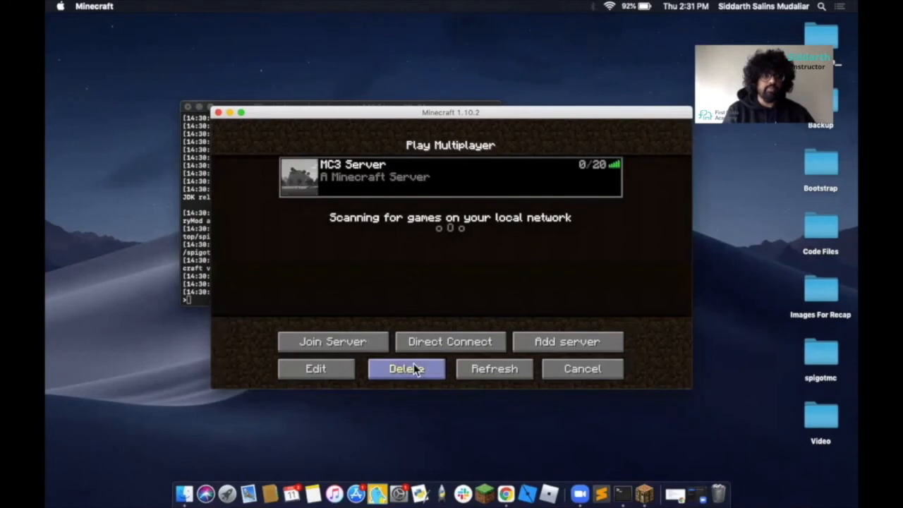
pyautogui.click(407, 369)
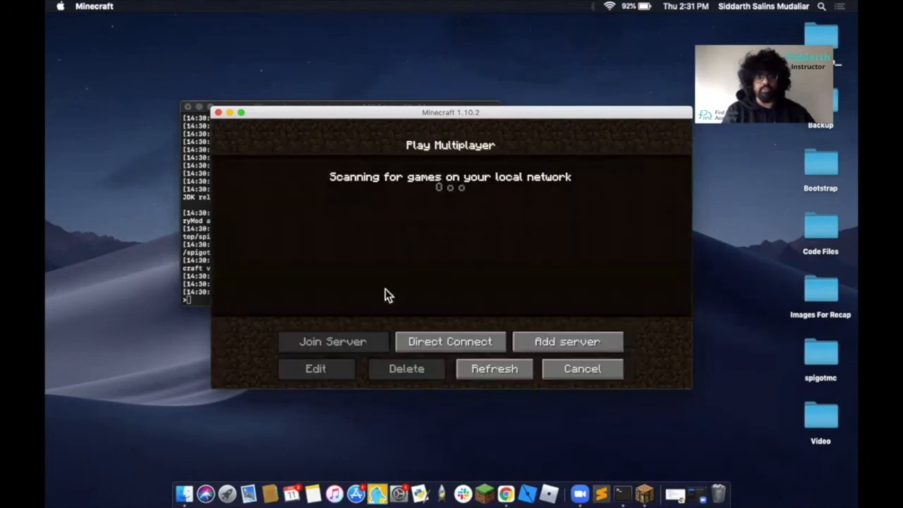
pyautogui.moveTo(449, 341)
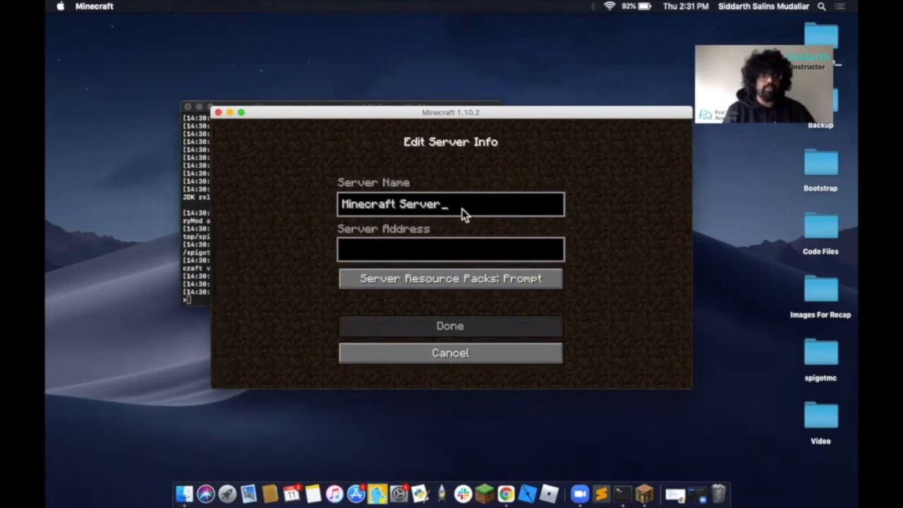
pyautogui.write('MC3')
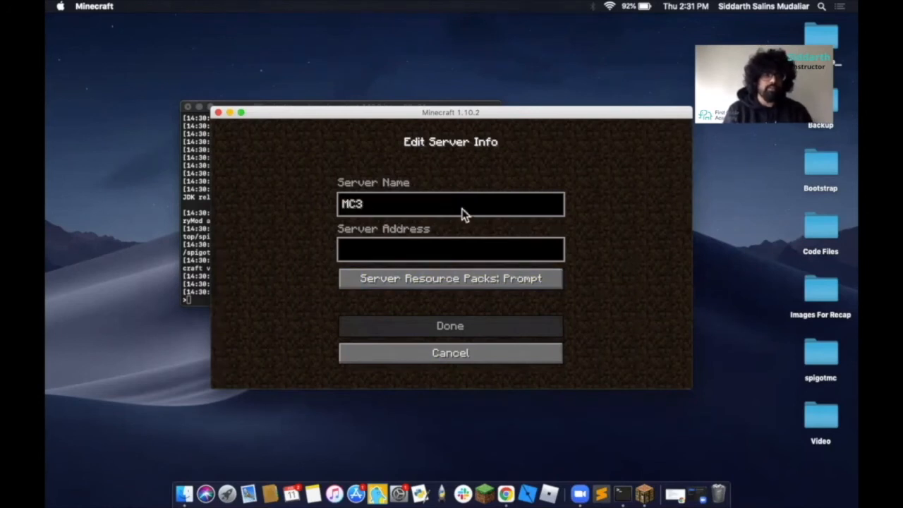
pyautogui.write('Server')
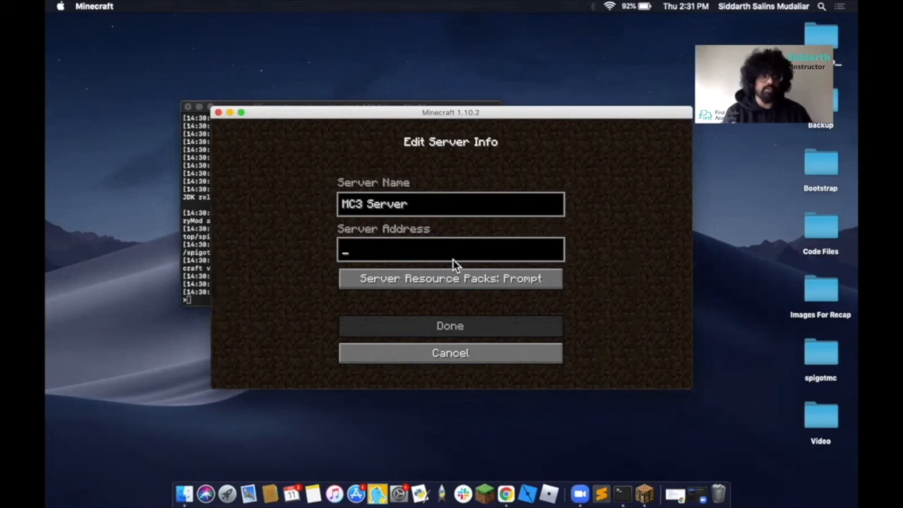
pyautogui.write('localh')
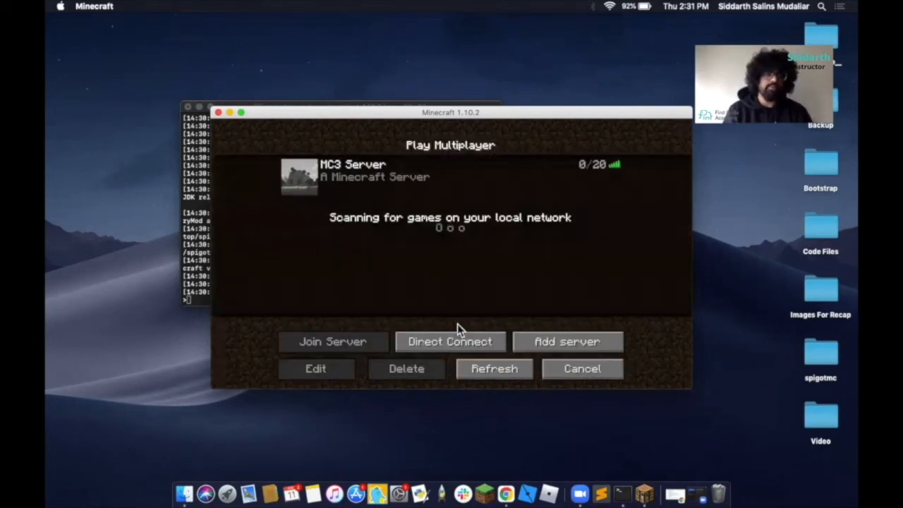
pyautogui.click(333, 341)
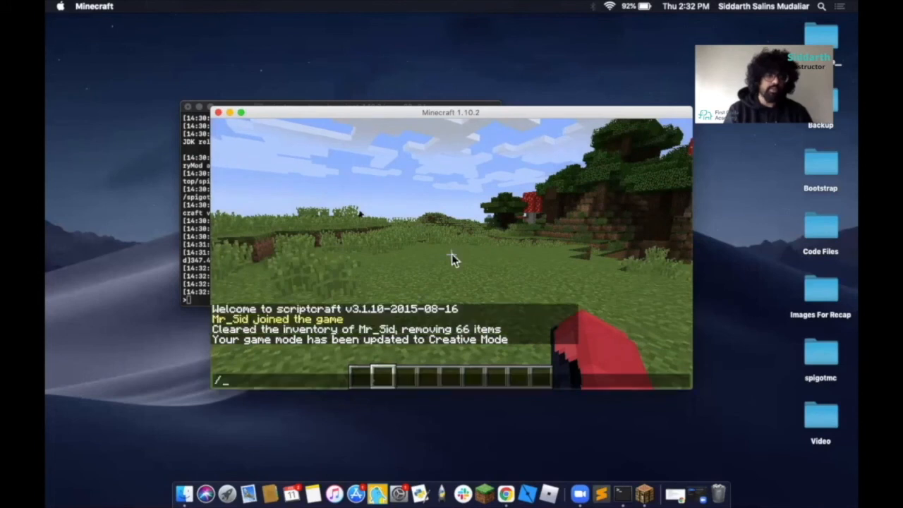
# - Run /give @p minecraft:arrow 64 to give the player 64 arrows
pyautogui.write('give')
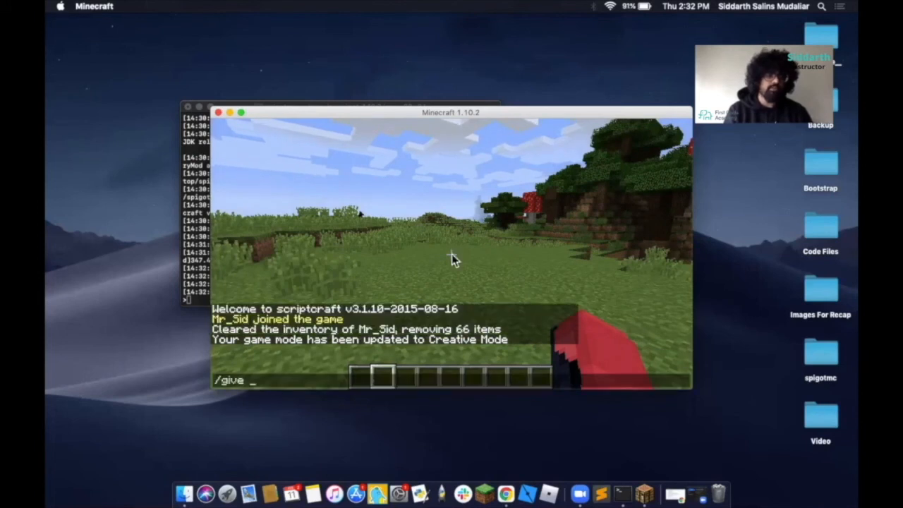
pyautogui.write('@p')
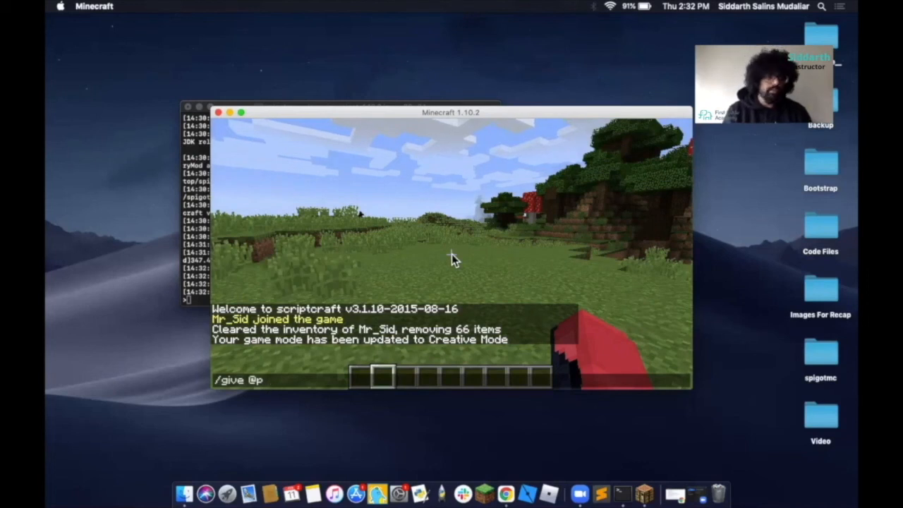
pyautogui.write('minecraft:')
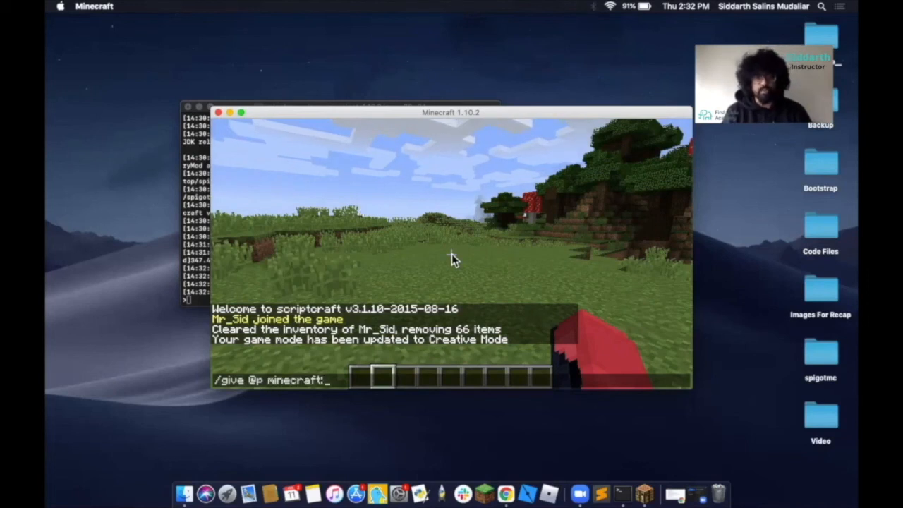
pyautogui.write('arrow')
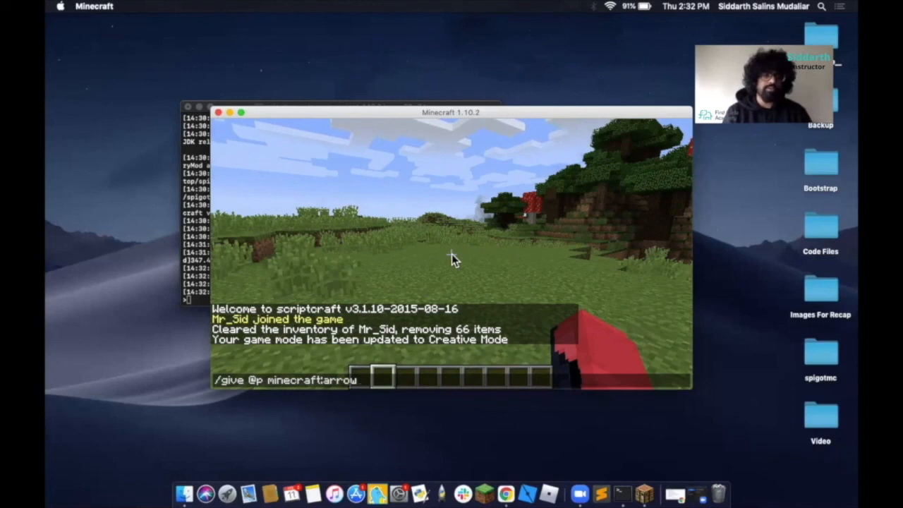
pyautogui.write('64')
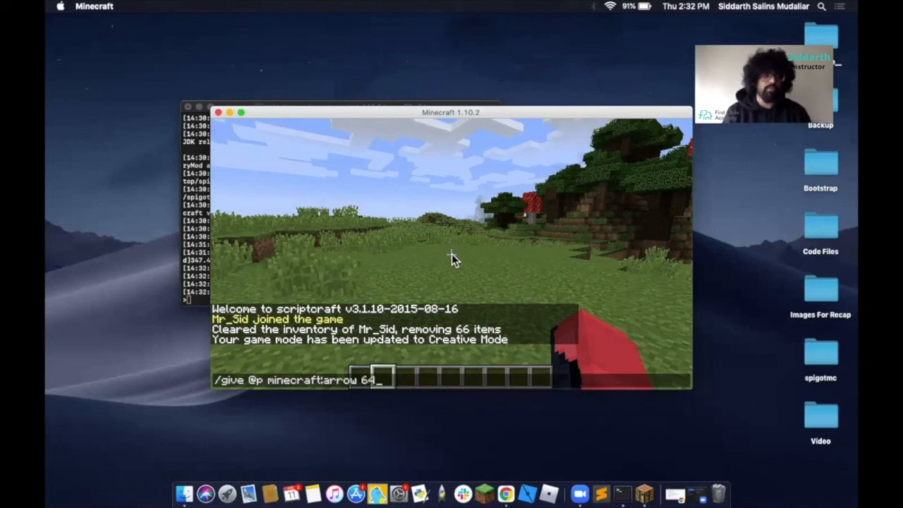
pyautogui.press('enter')
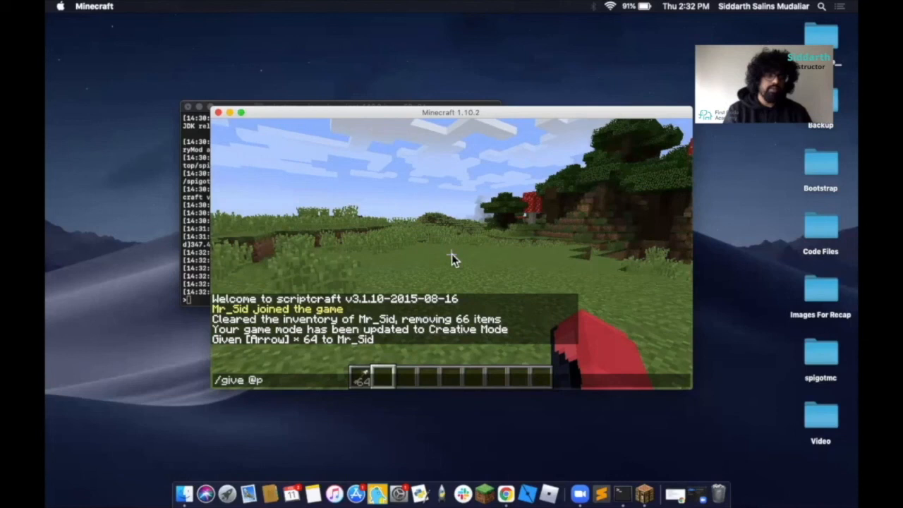
# - Run /give @p minecraft:bow to give the player a bow
pyautogui.write('minecraft:')
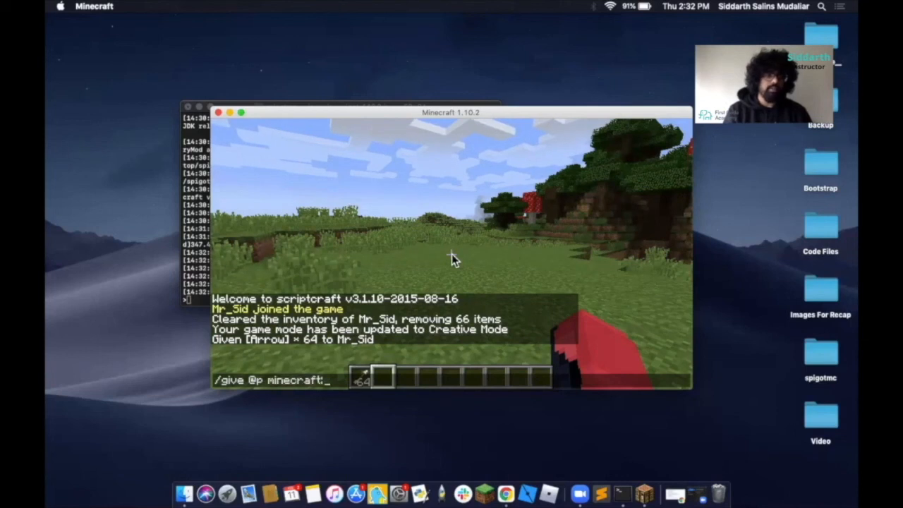
pyautogui.write('boo')
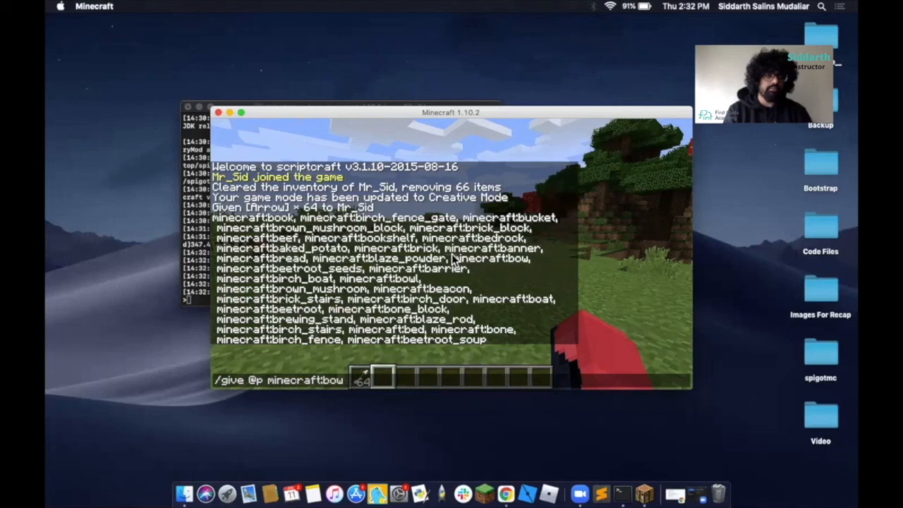
pyautogui.press('enter')
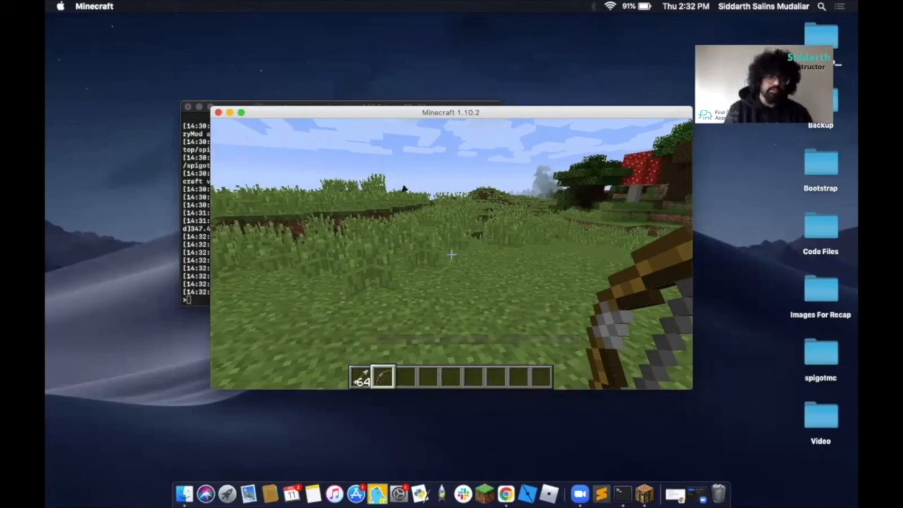
# - Run /js refresh() and begin typing the /js lightningArrow command
pyautogui.write('/js refre')
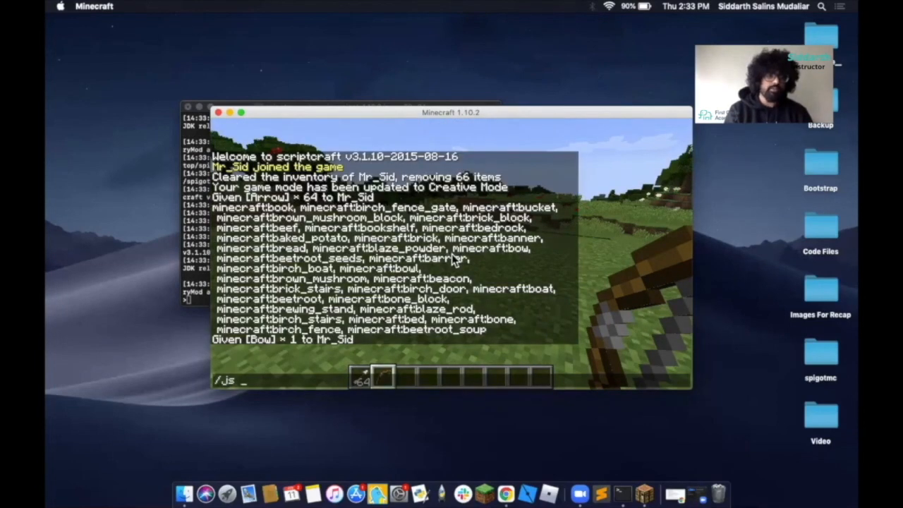
pyautogui.write('lightni')
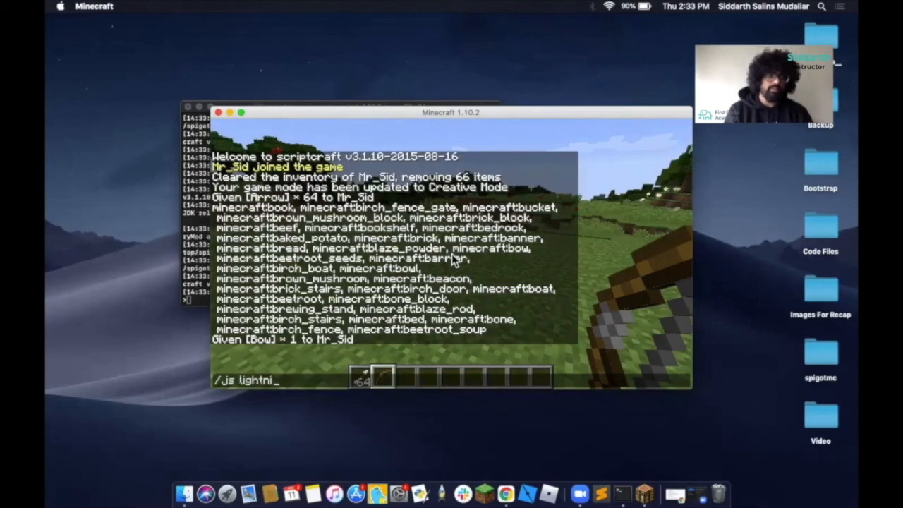